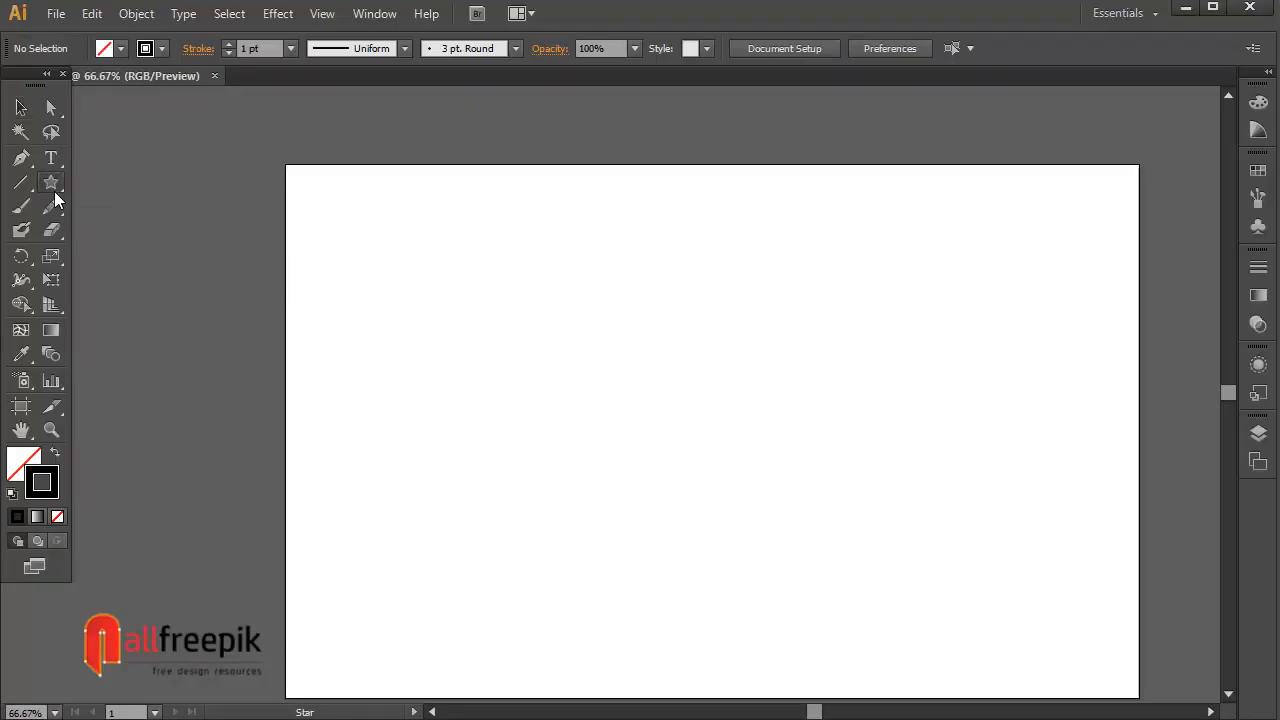
Draw a six-pointed star and a horizontal line, then centre-align the two
drag(480, 350, 664, 488)
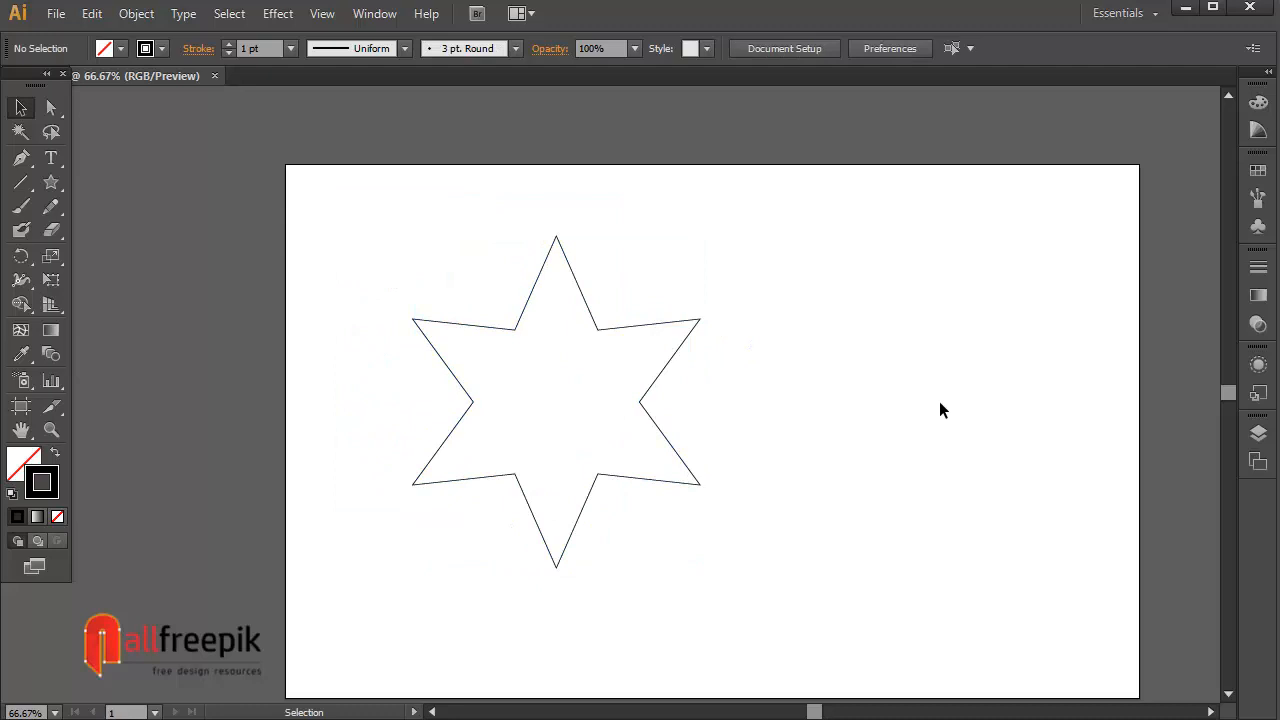
click(21, 182)
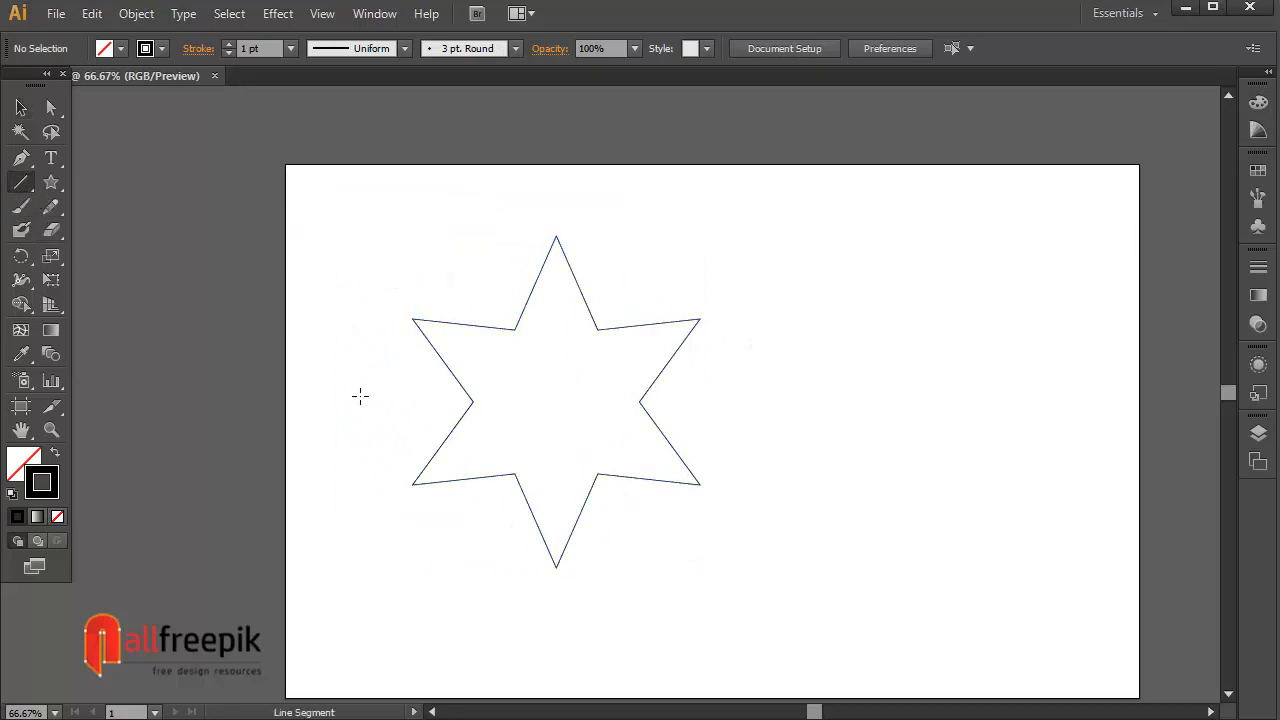
drag(355, 401, 808, 401)
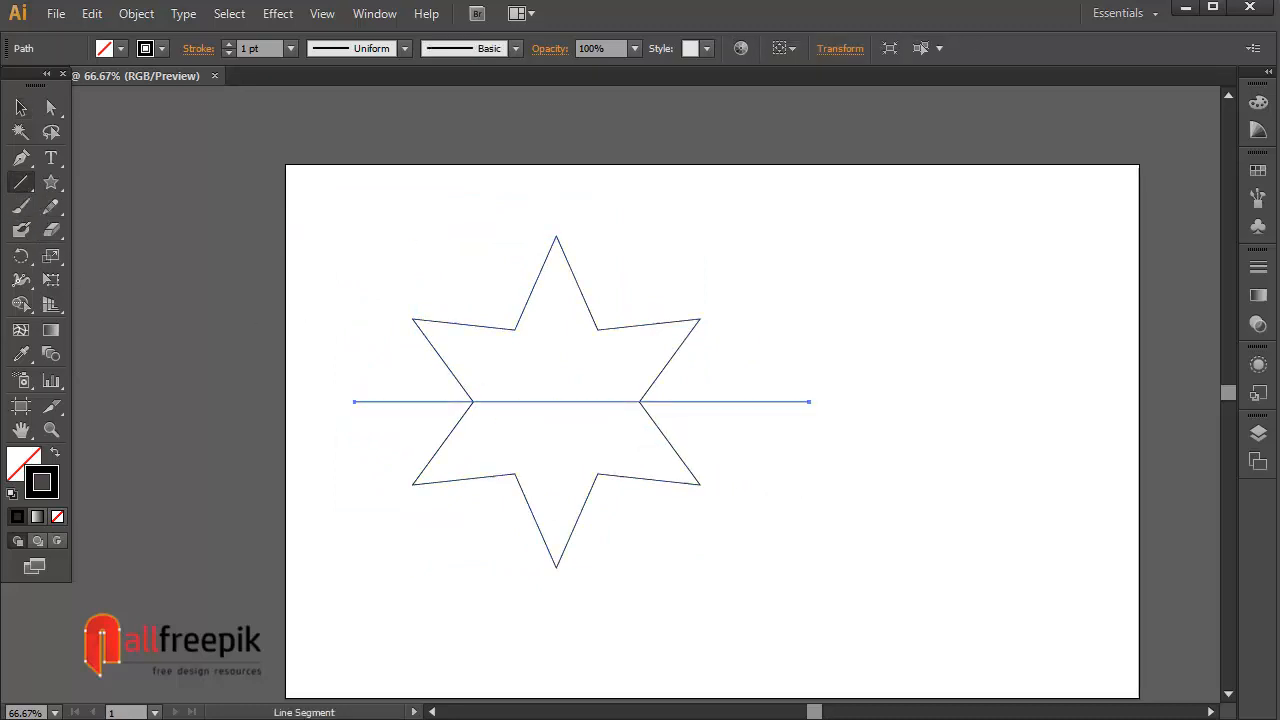
click(20, 107)
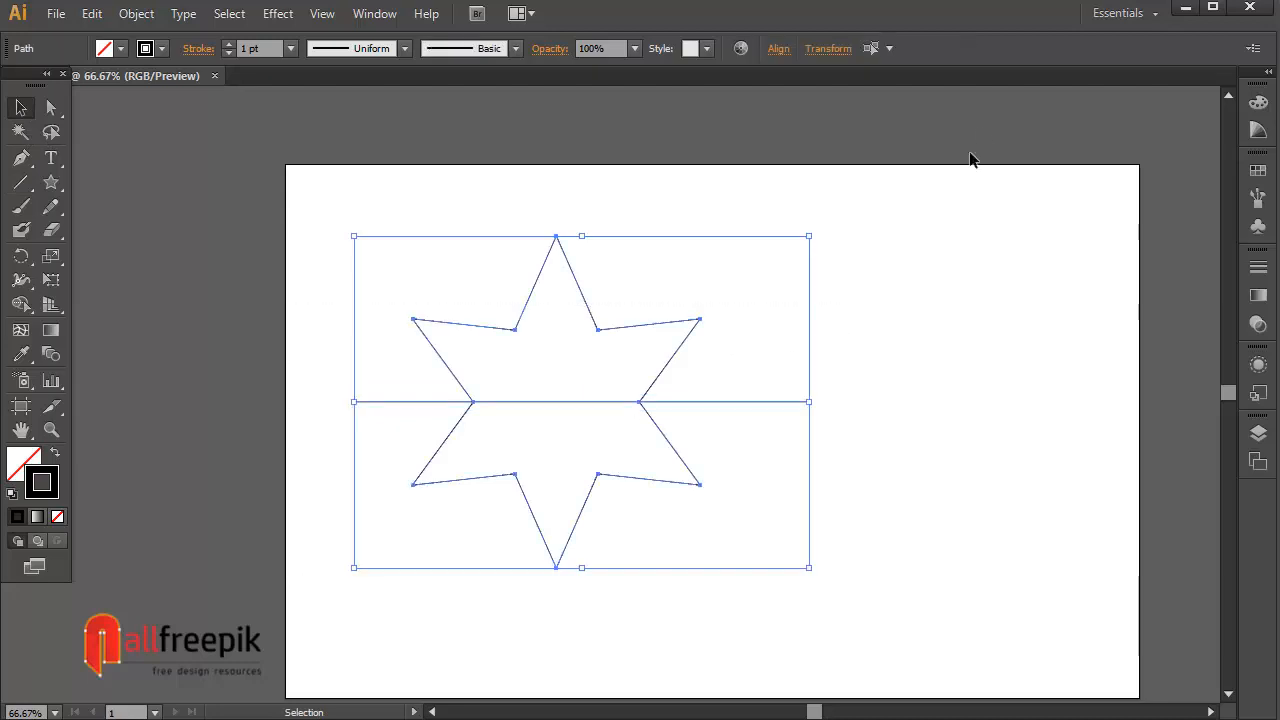
click(778, 48)
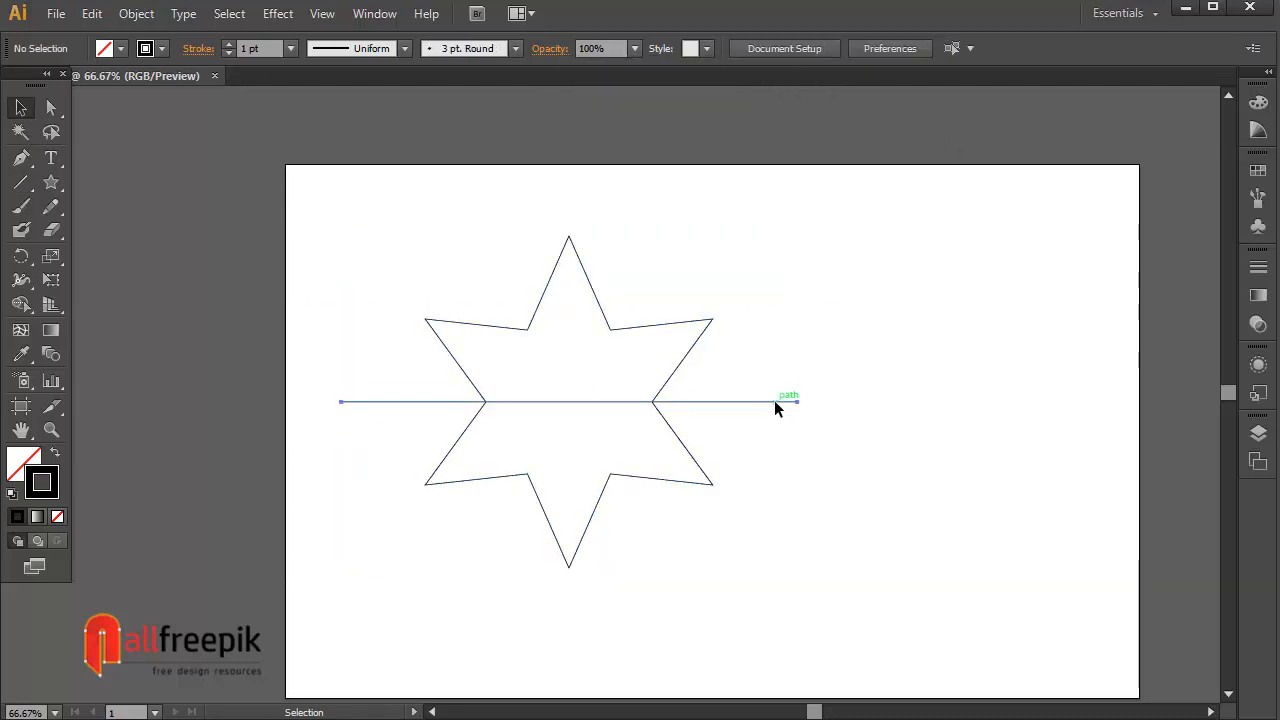
Paste copies of the line in front, rotated 60°, so three lines split the star into six diamonds
click(91, 13)
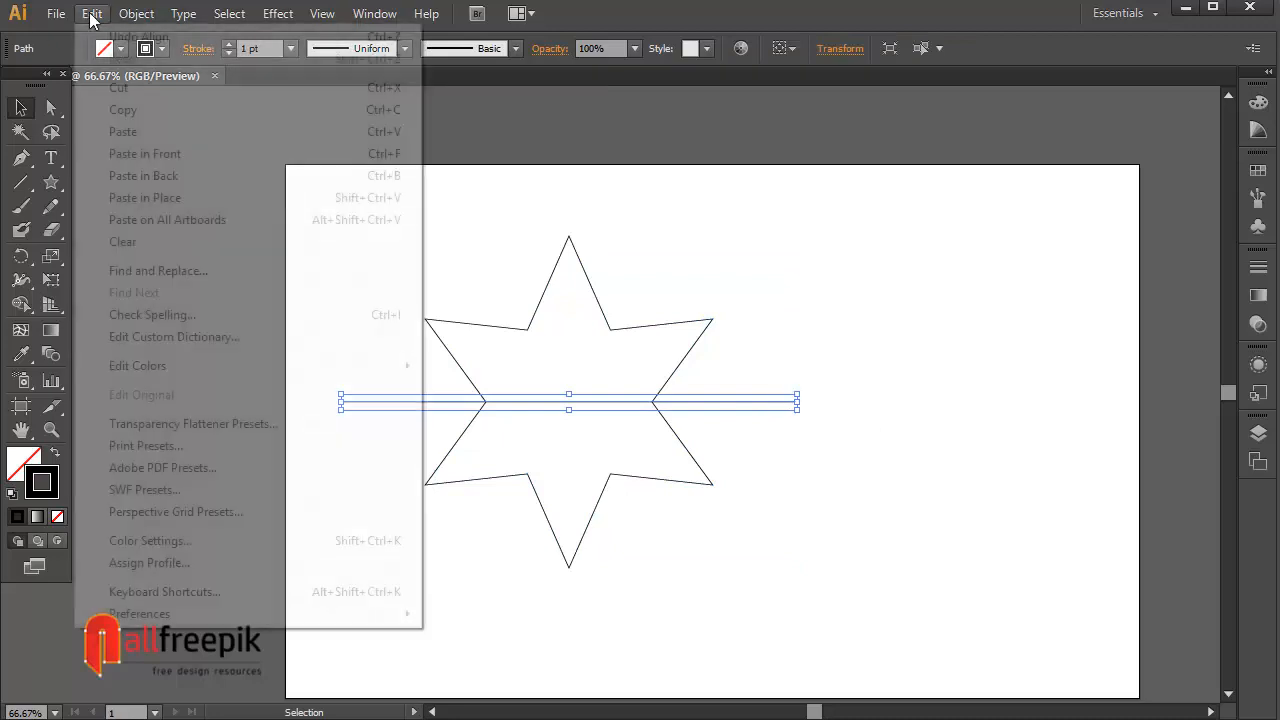
mouse_move(145, 153)
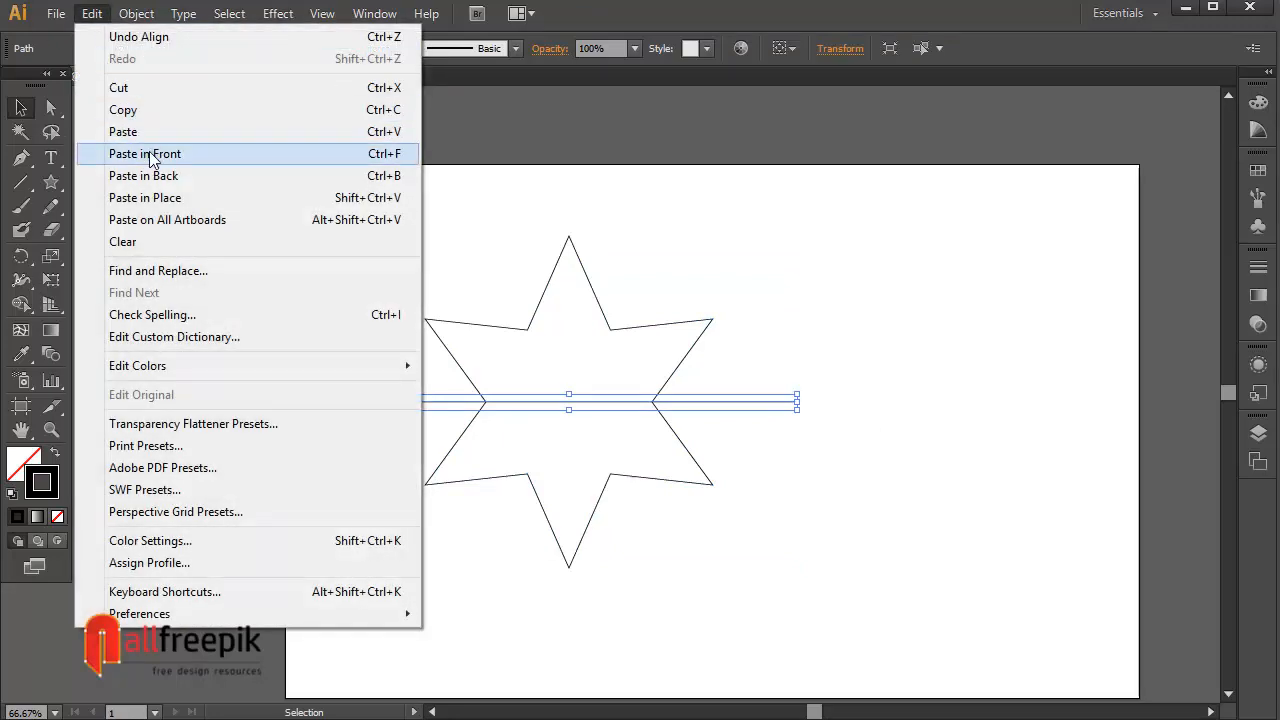
click(144, 153)
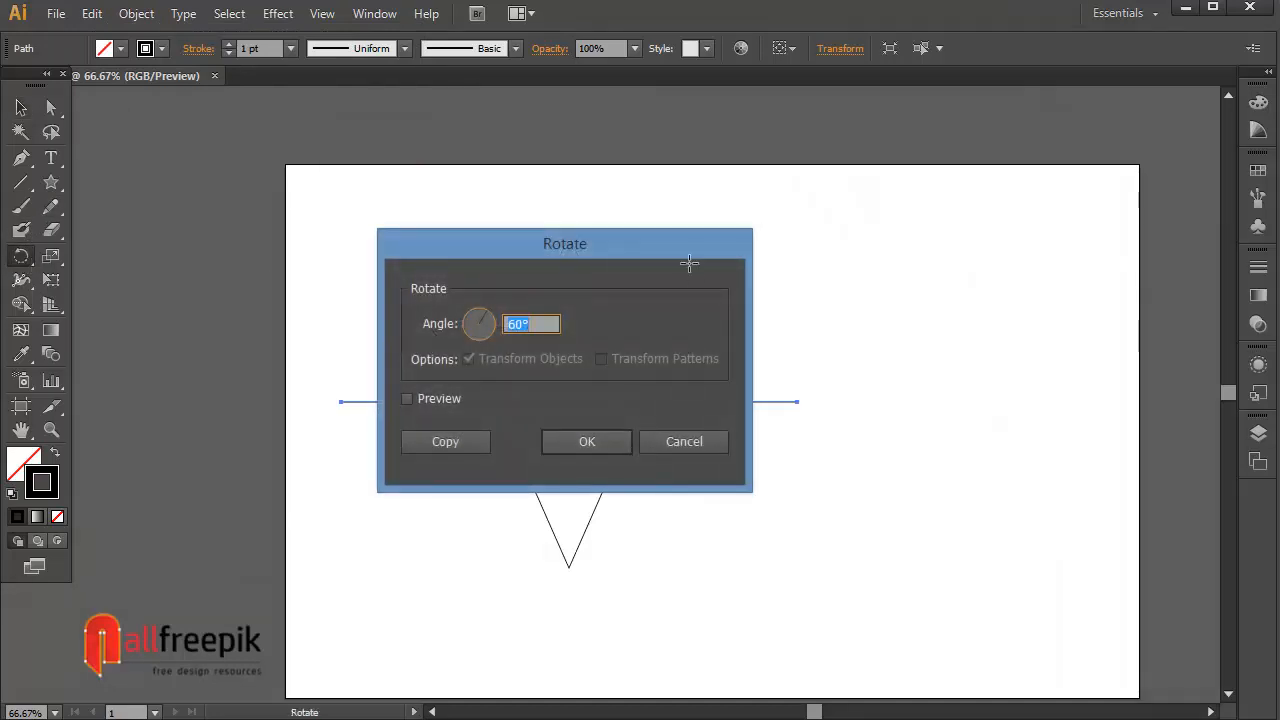
click(587, 441)
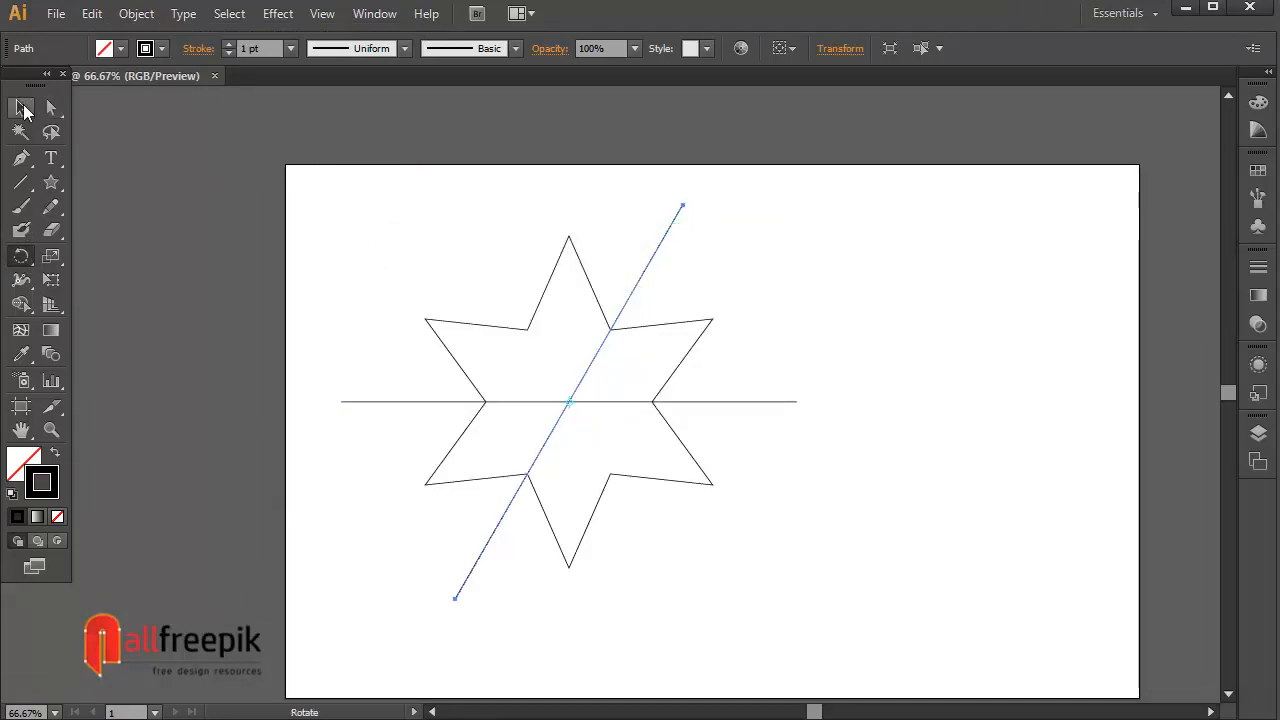
click(91, 13)
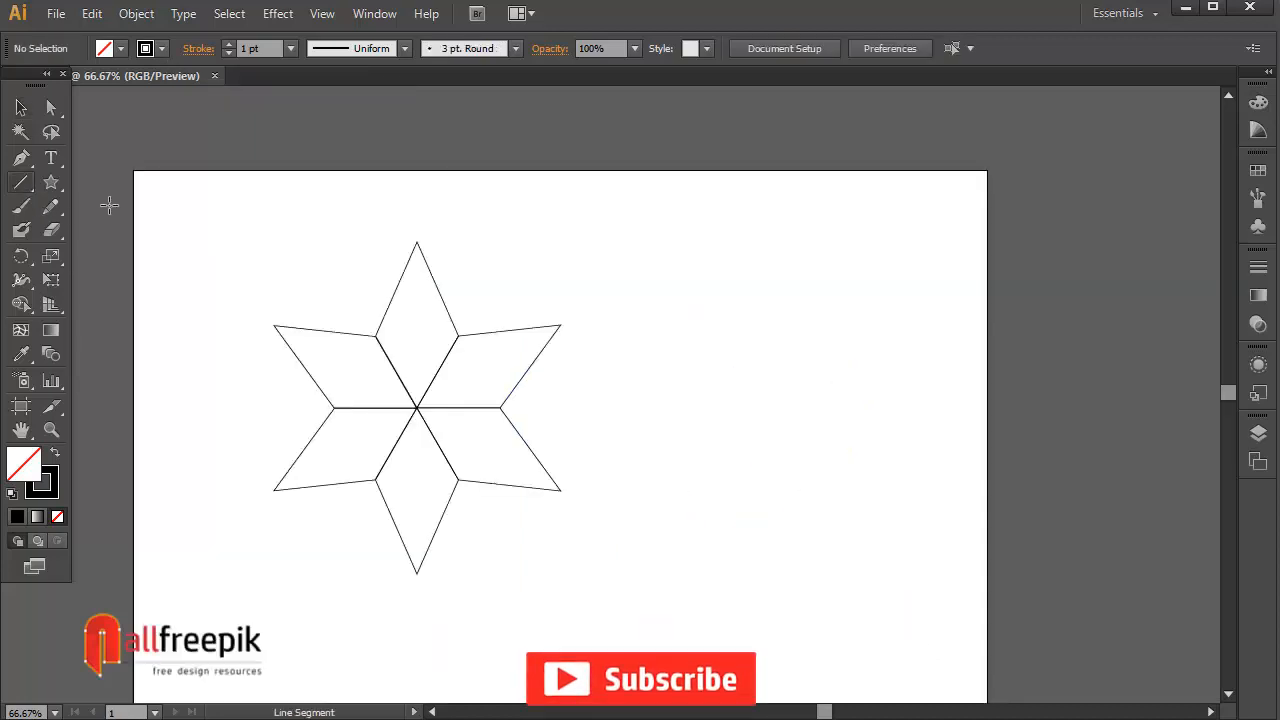
Draw a short line with Width Profile 4 taper, duplicate it into a stack and rotate the stack upright
drag(644, 390, 758, 392)
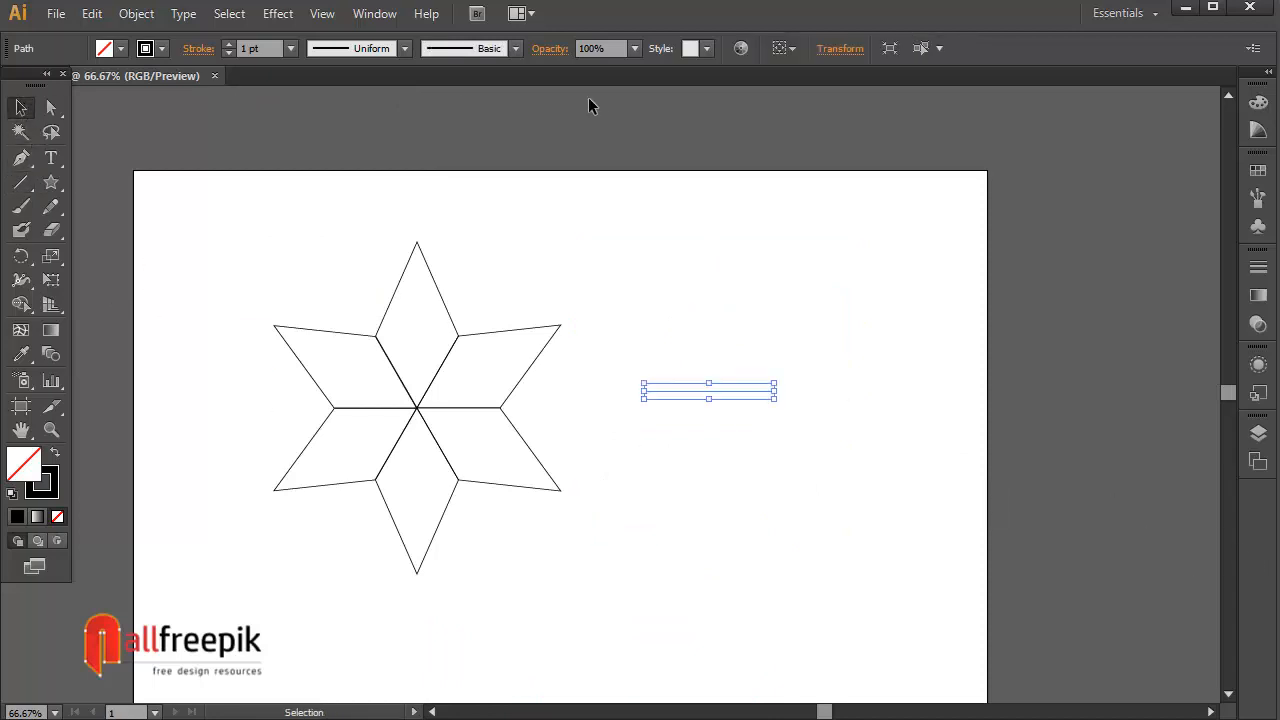
mouse_move(404, 48)
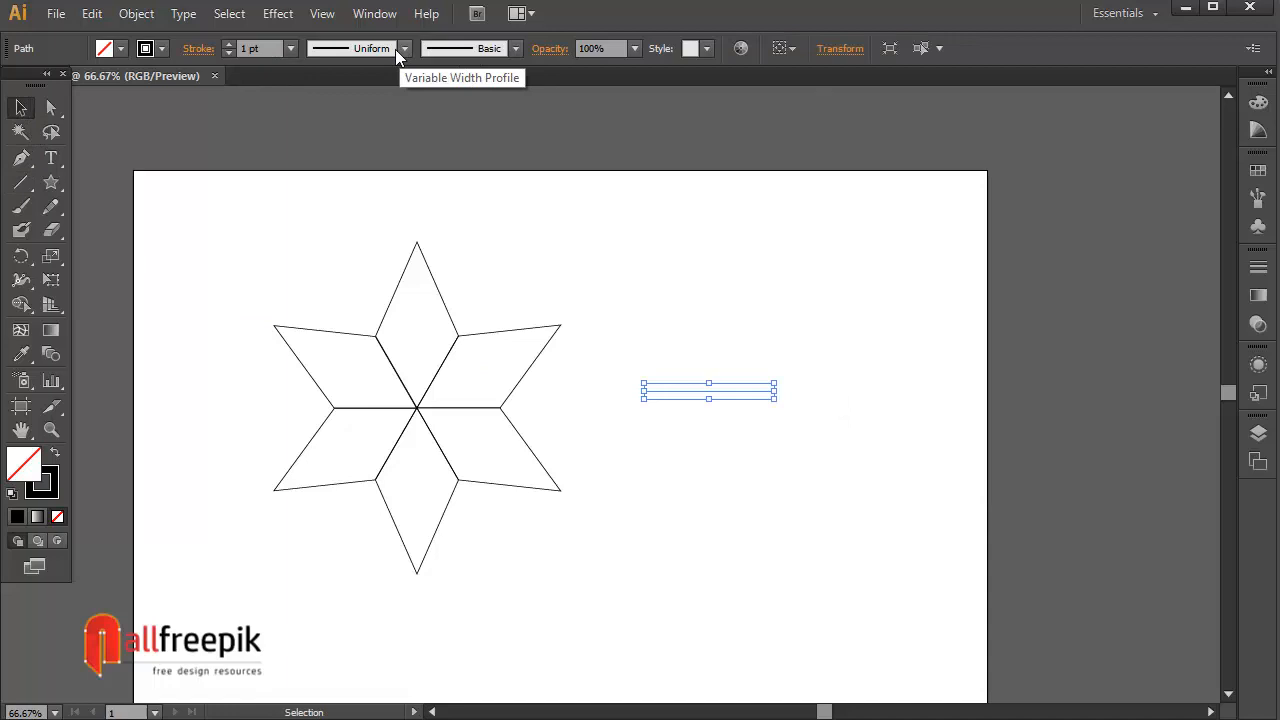
click(404, 48)
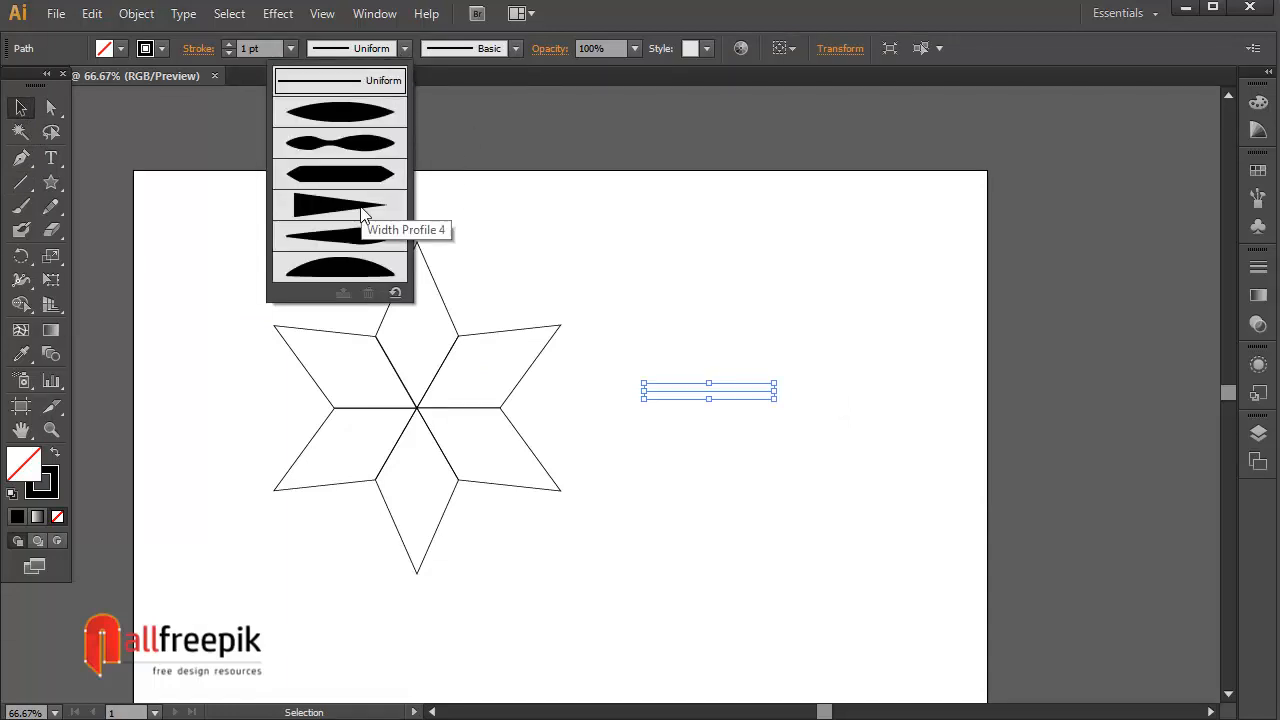
click(340, 205)
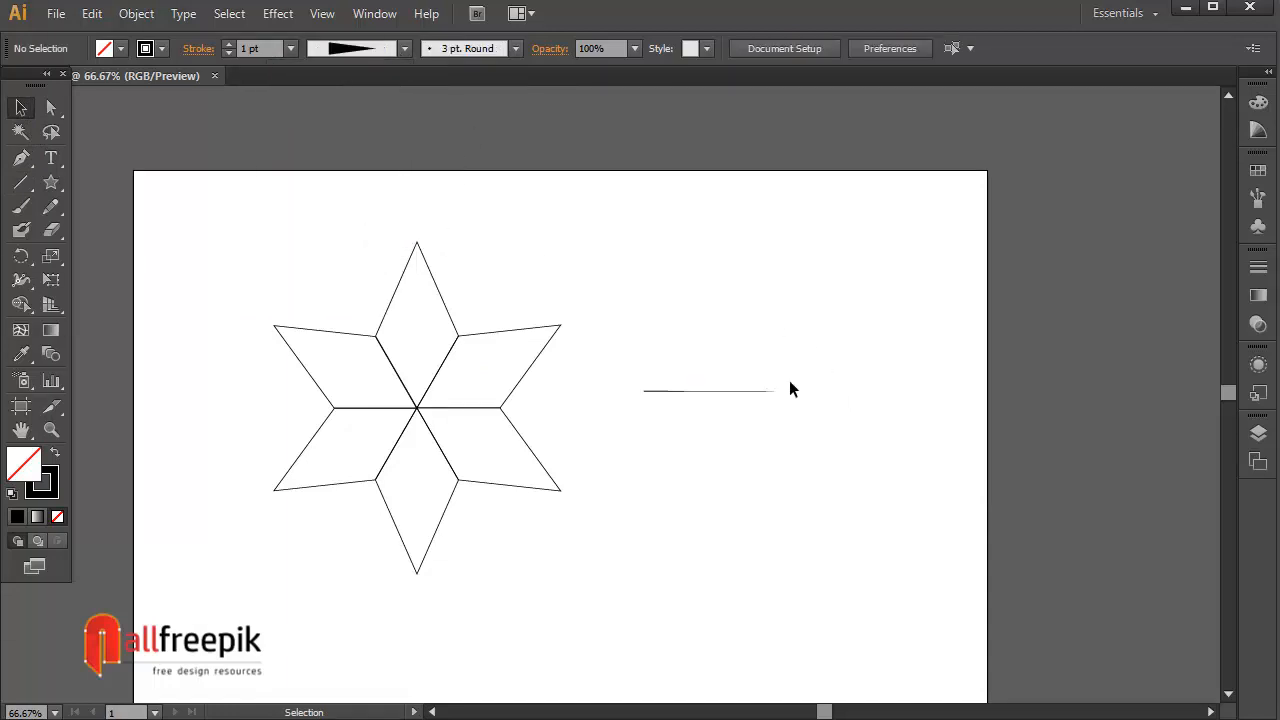
click(708, 390)
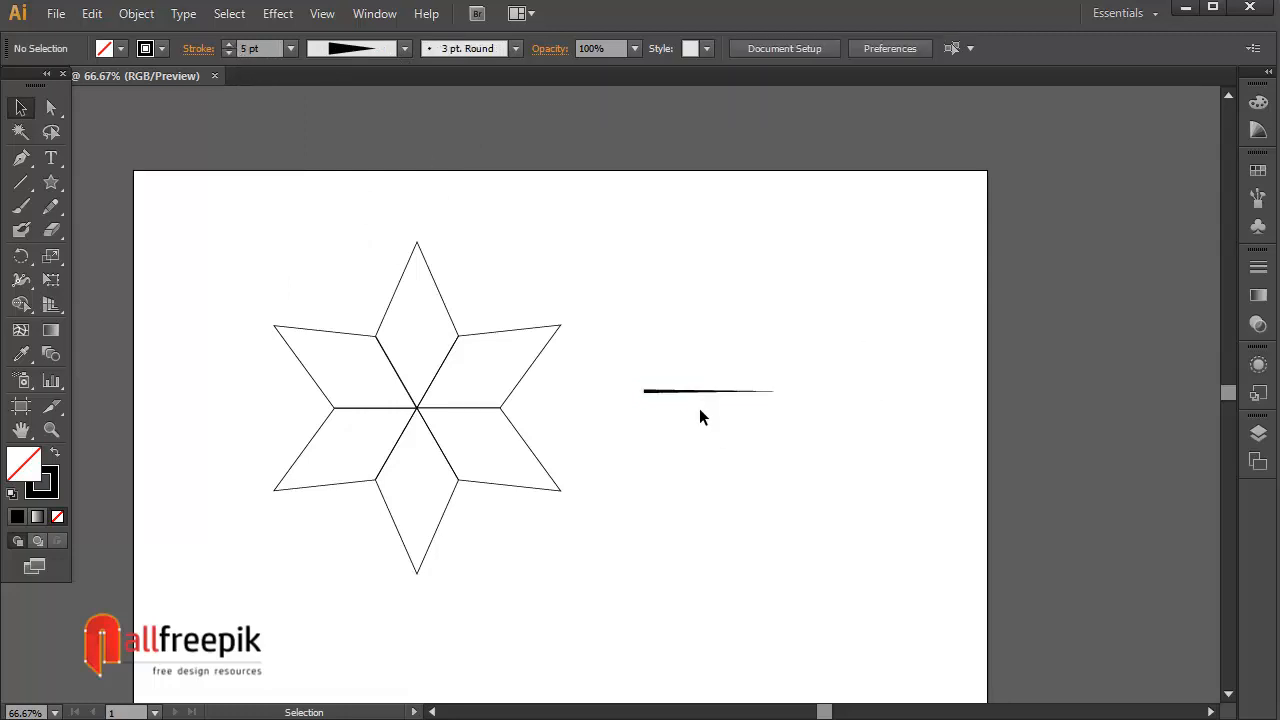
drag(708, 392, 708, 408)
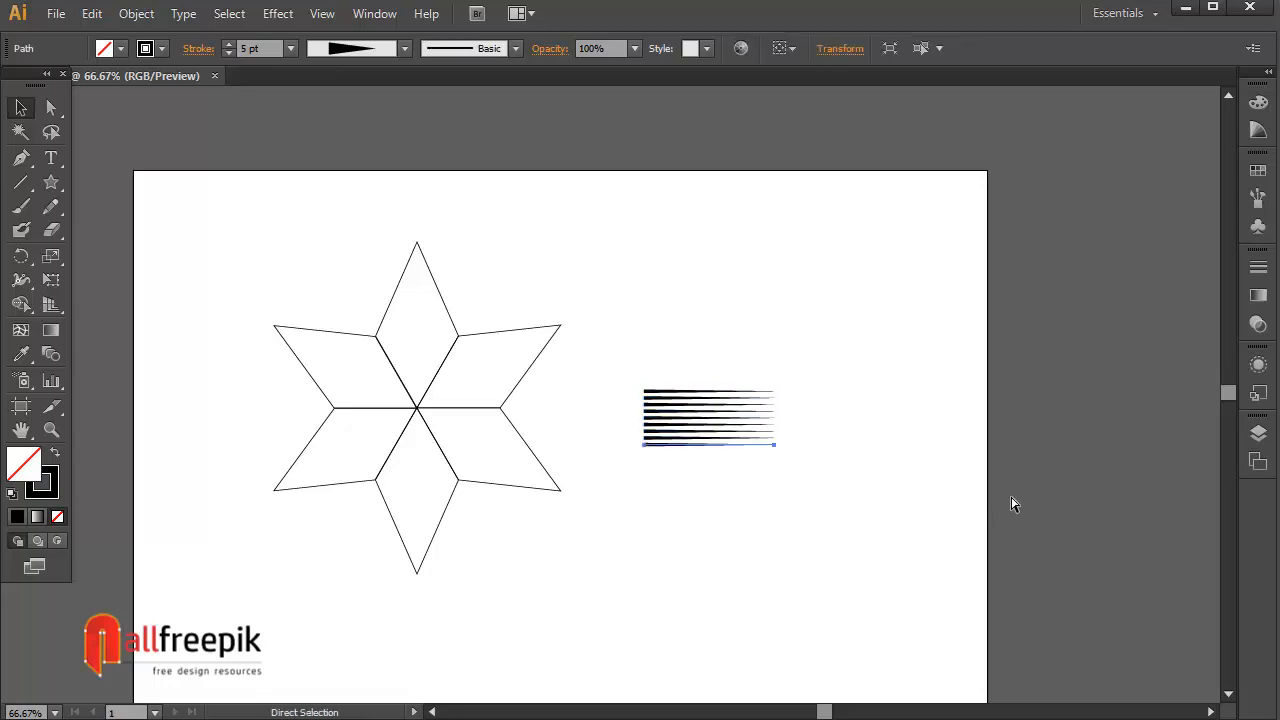
click(770, 425)
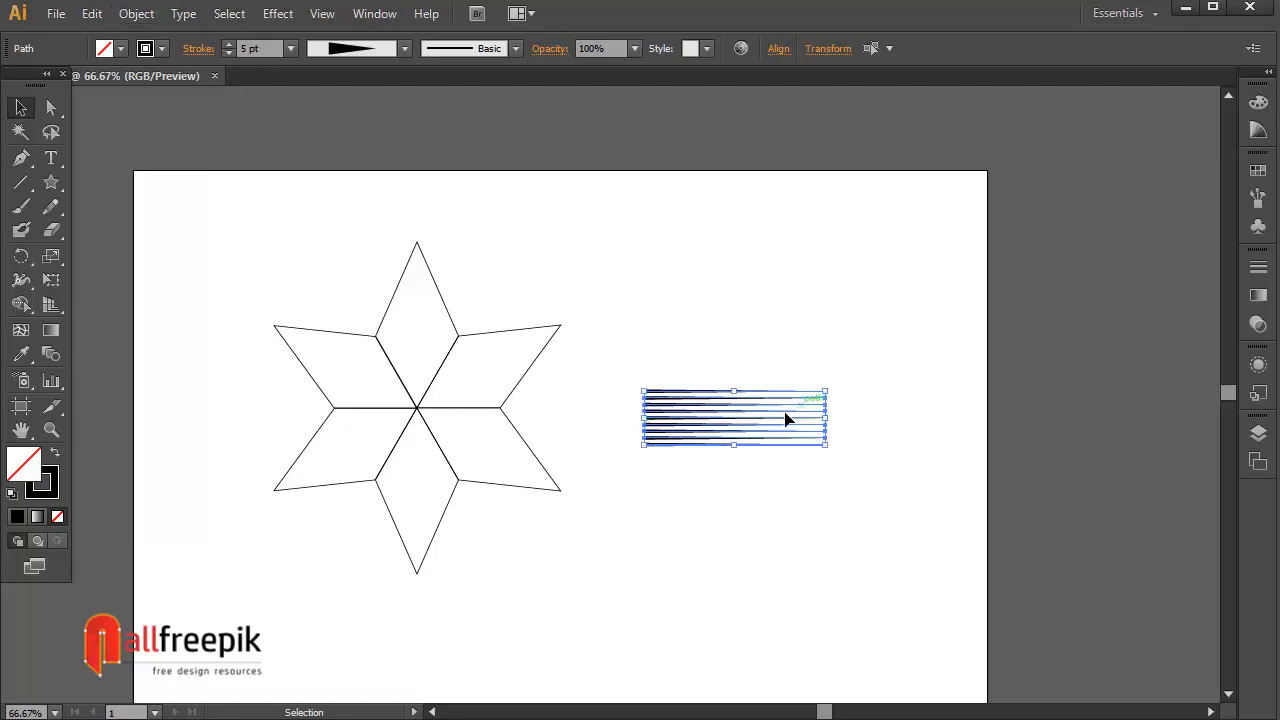
drag(735, 418, 470, 573)
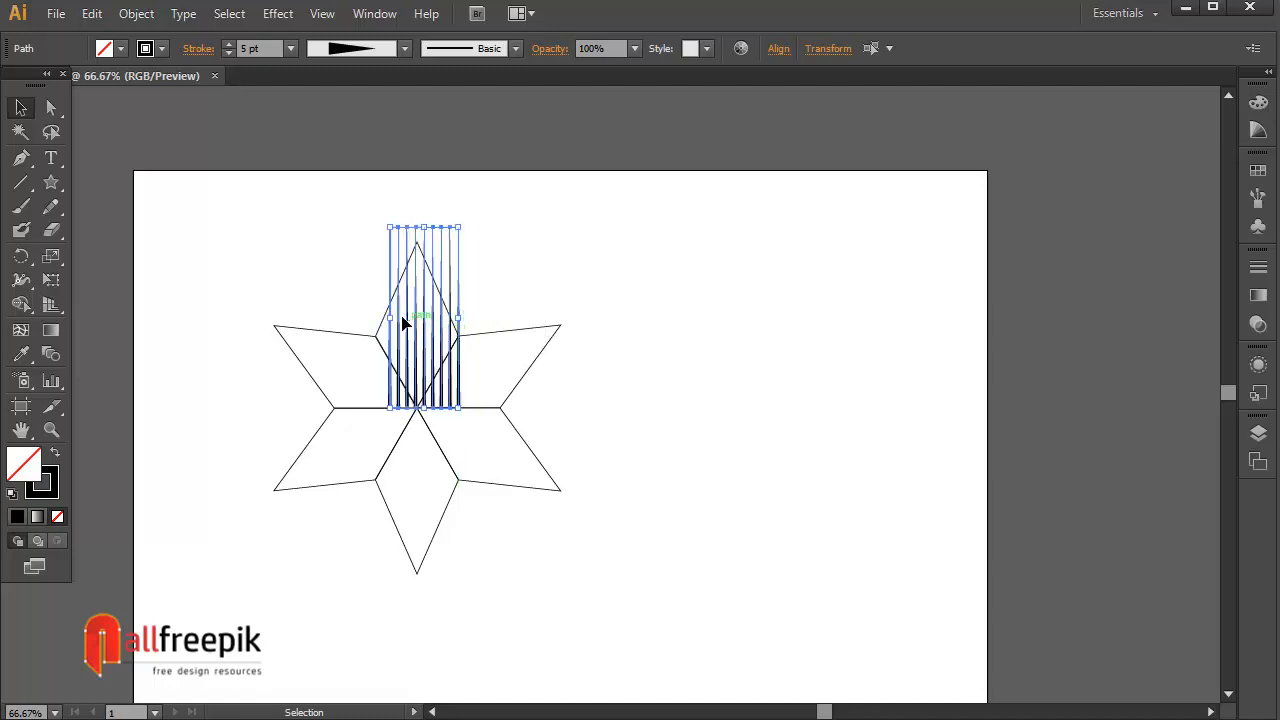
Fit the stripe group over the top diamond and thicken its strokes to 10 pt
drag(388, 318, 373, 318)
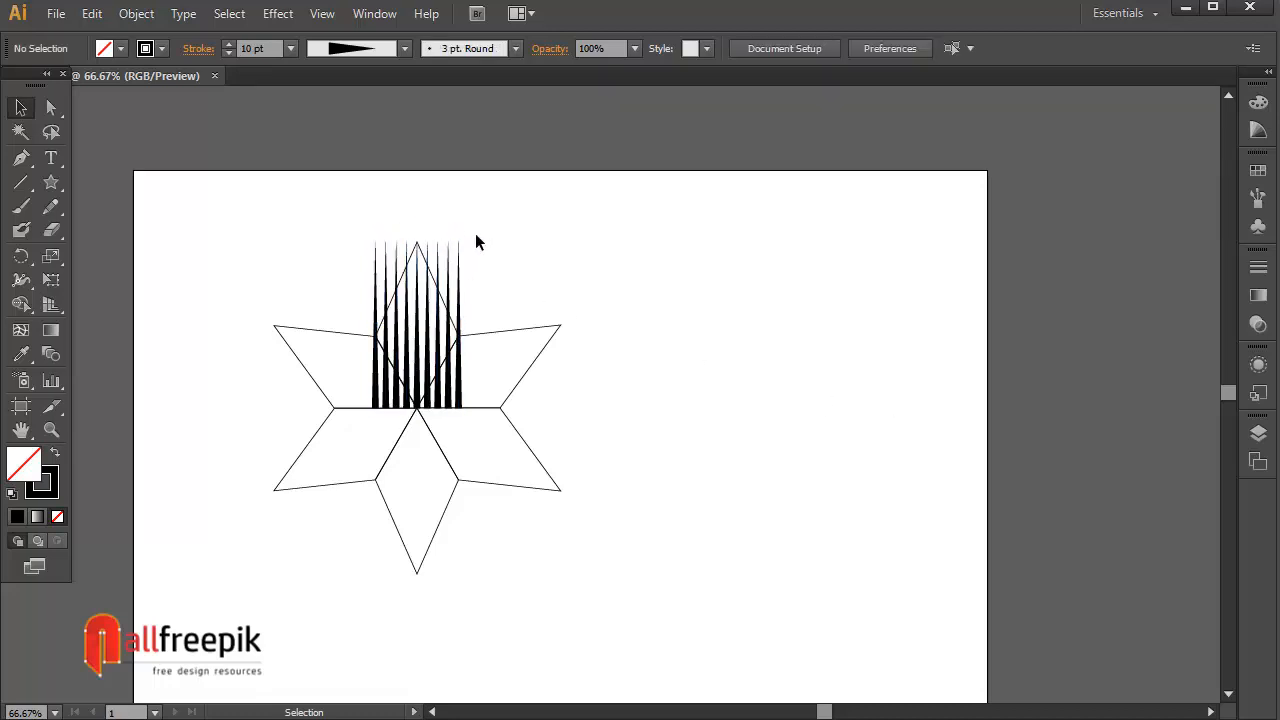
click(445, 243)
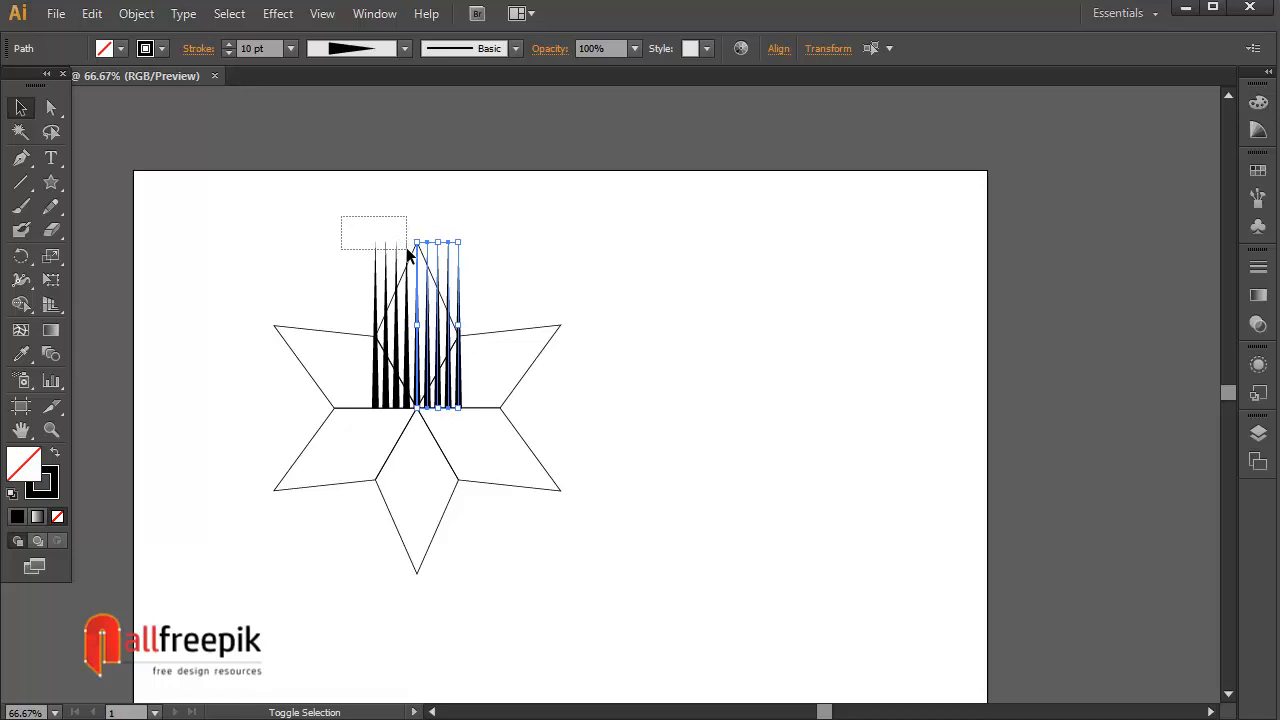
click(91, 13)
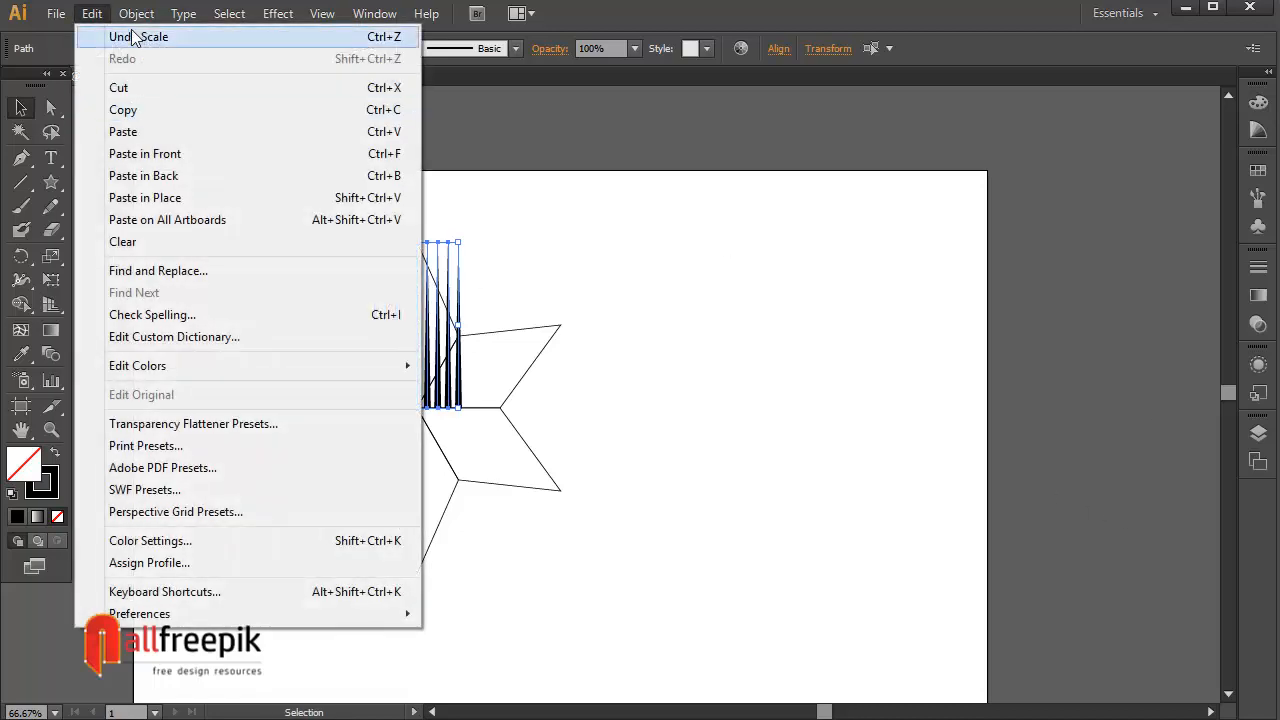
Undo the stray scaling and lay a rotated copy of the stripes across the upper-left diamond
click(137, 37)
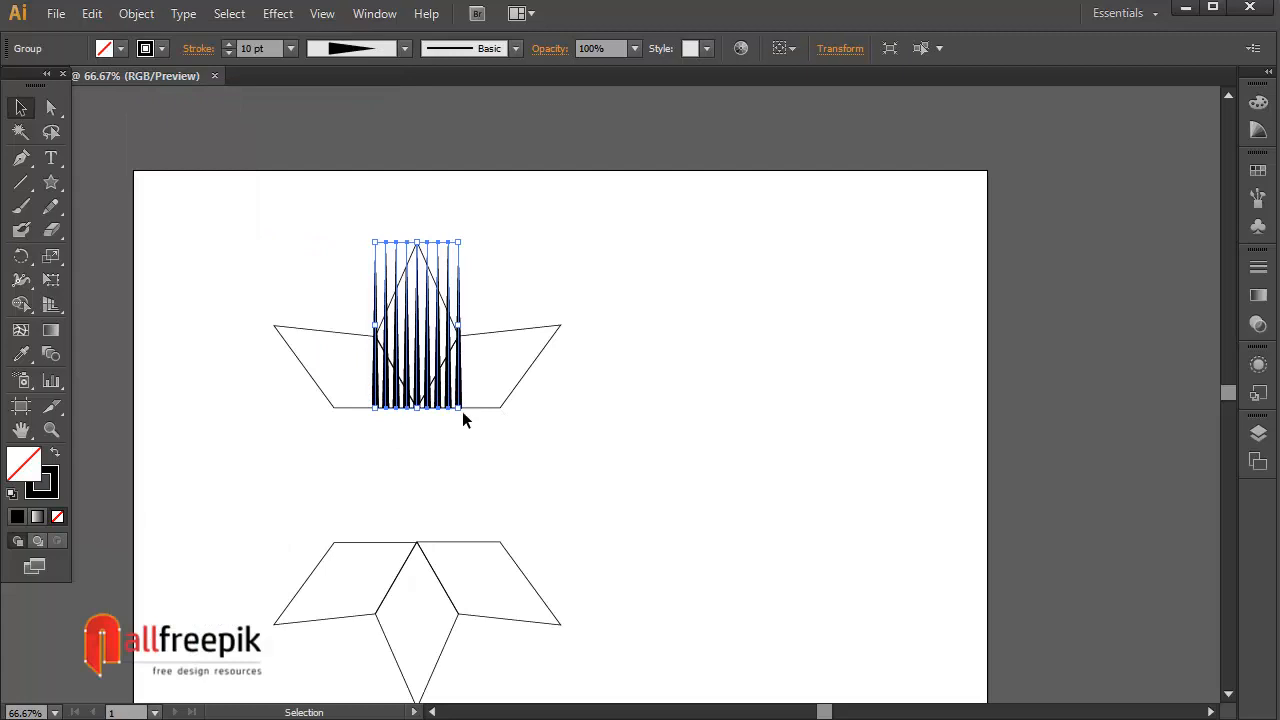
mouse_move(472, 420)
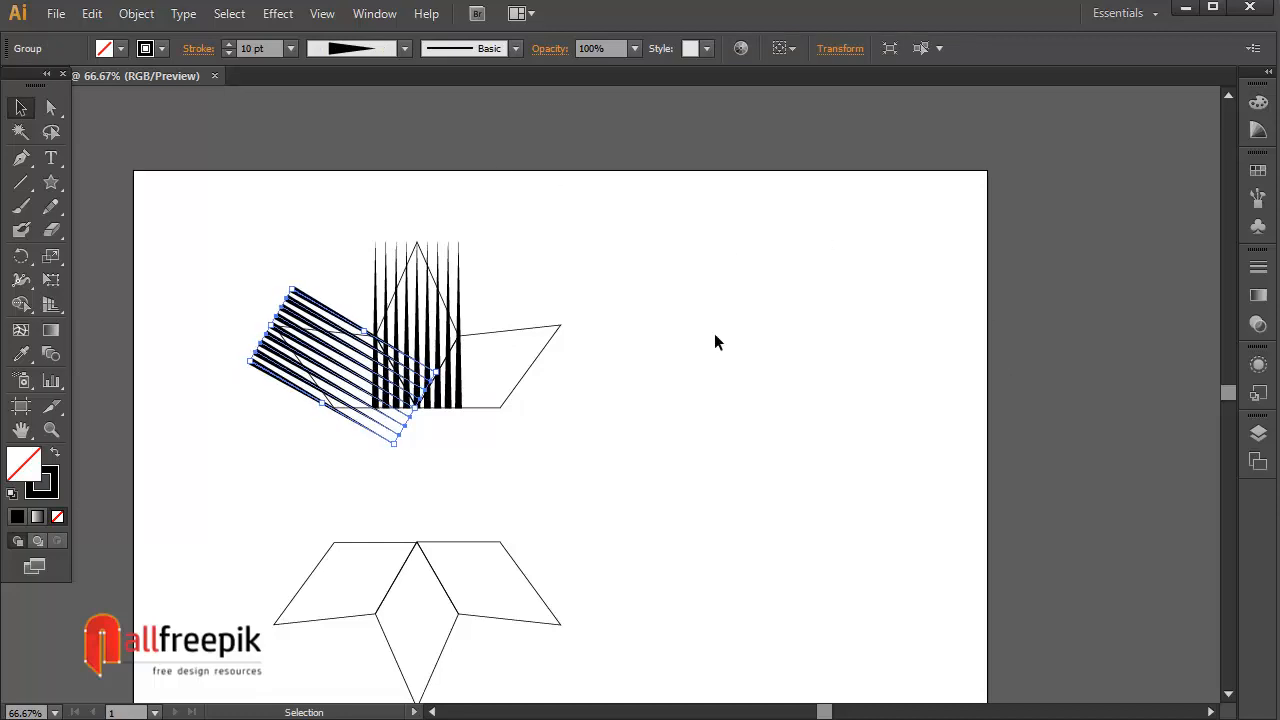
click(715, 342)
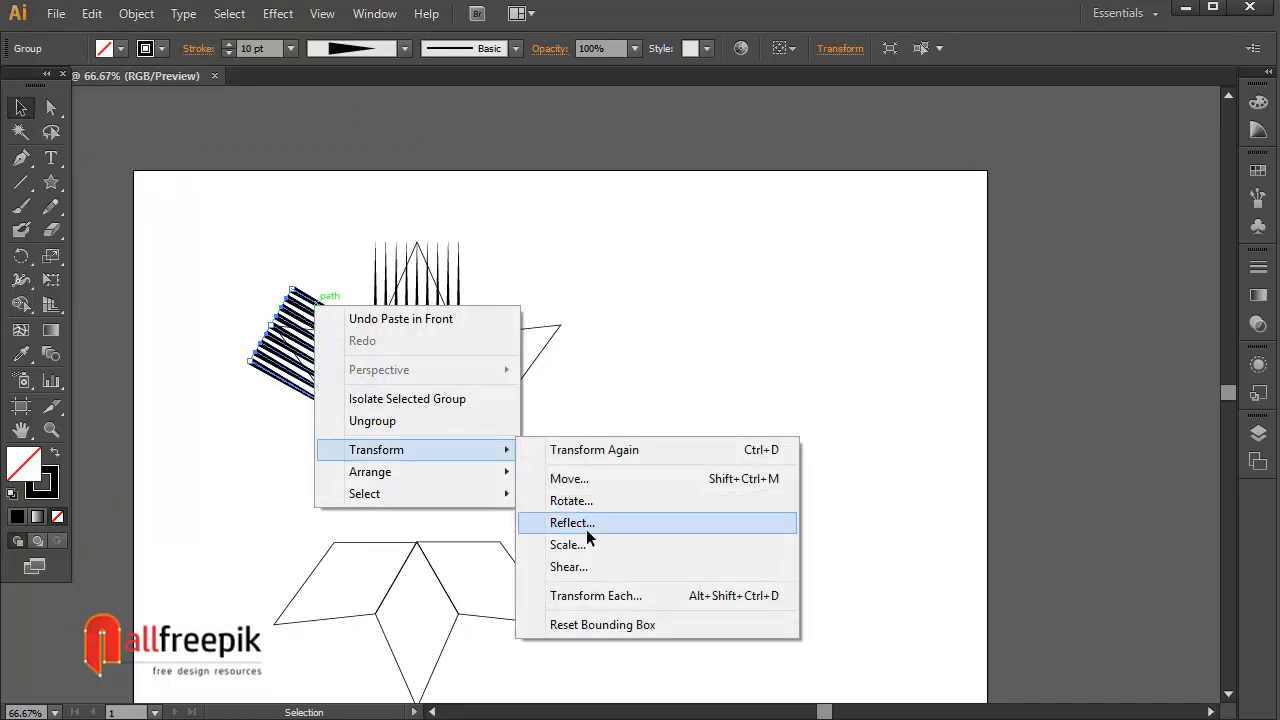
Reflect a copy of the left-wing stripes across the vertical axis onto the right wing
click(572, 522)
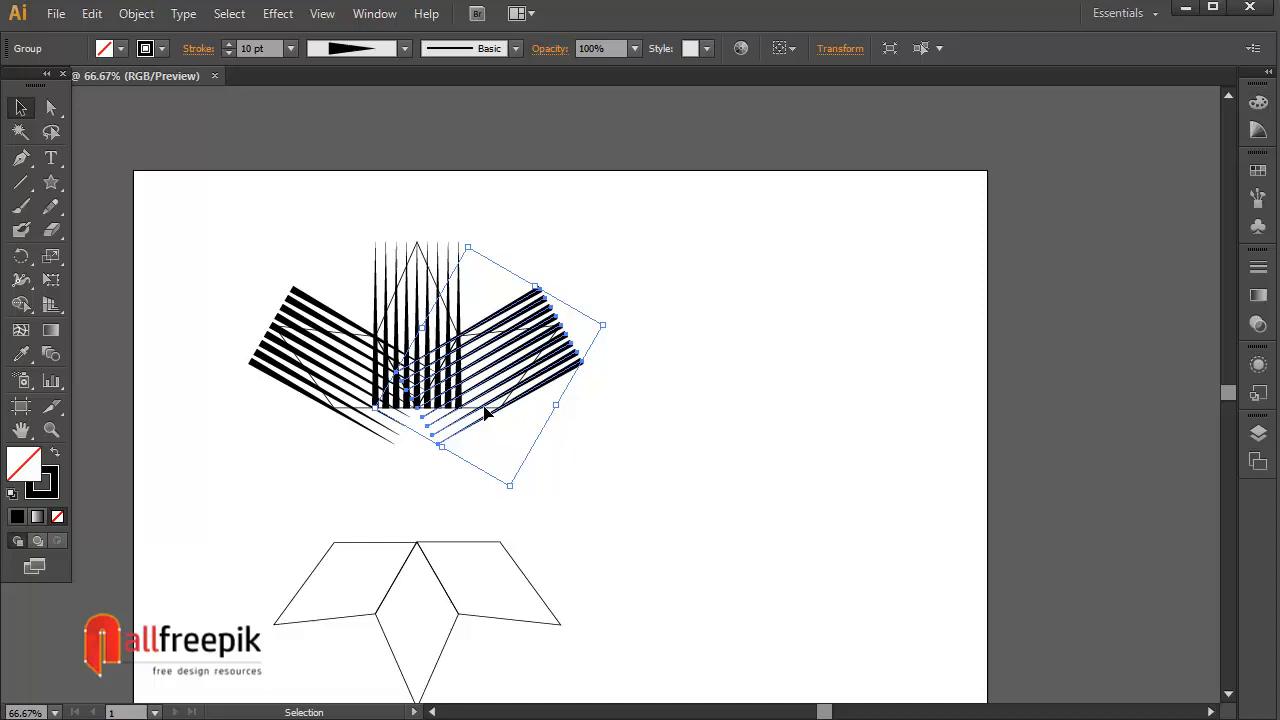
right_click(485, 415)
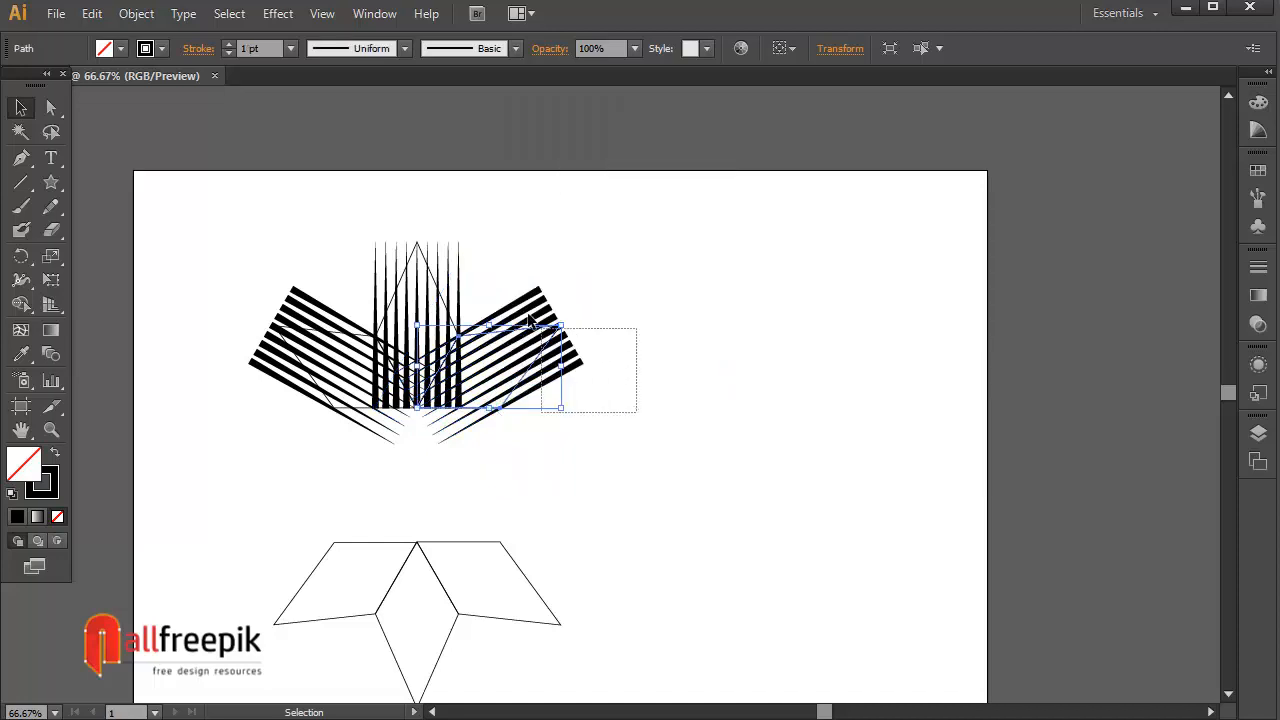
Make clipping masks so each stripe group fills only its diamond of the star
click(825, 490)
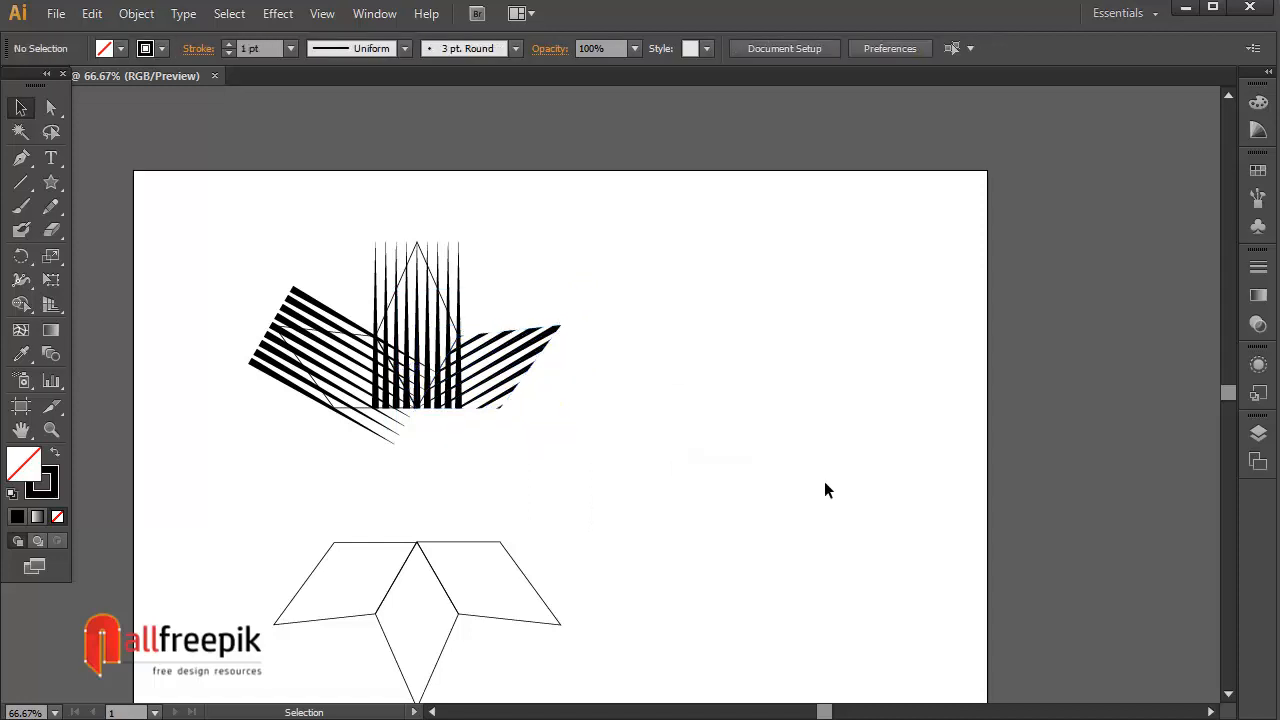
mouse_move(433, 257)
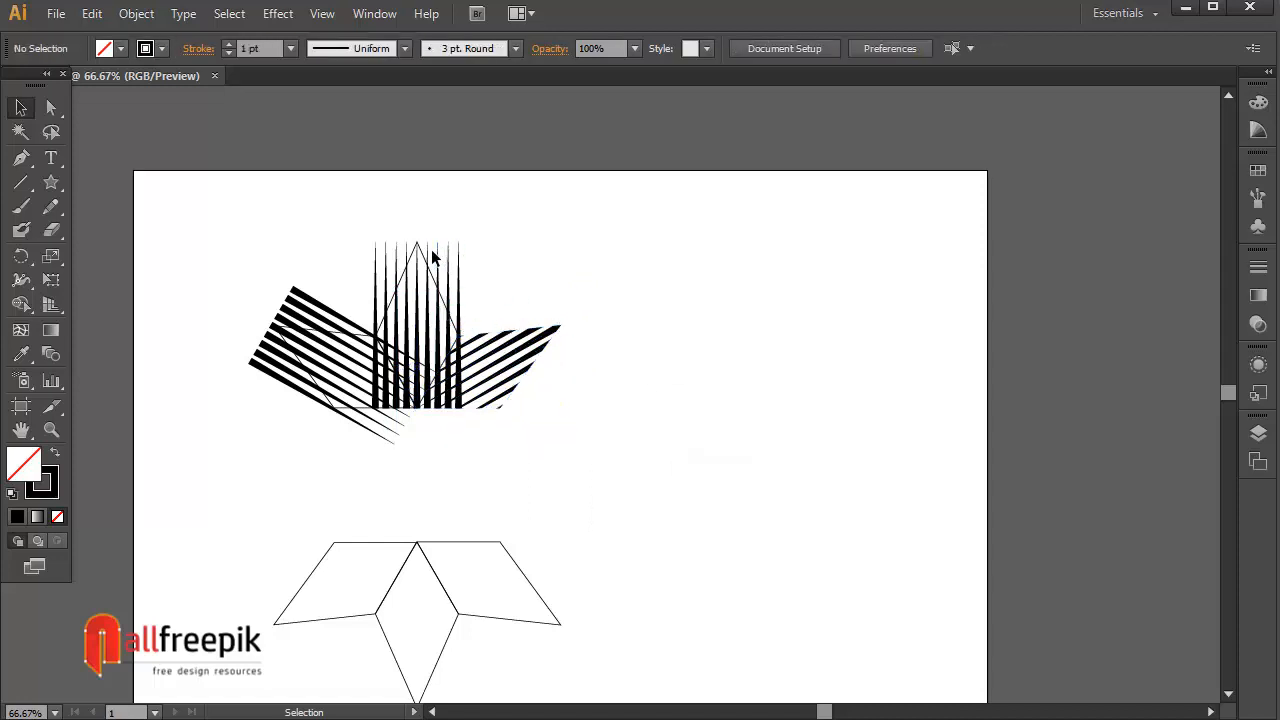
right_click(433, 258)
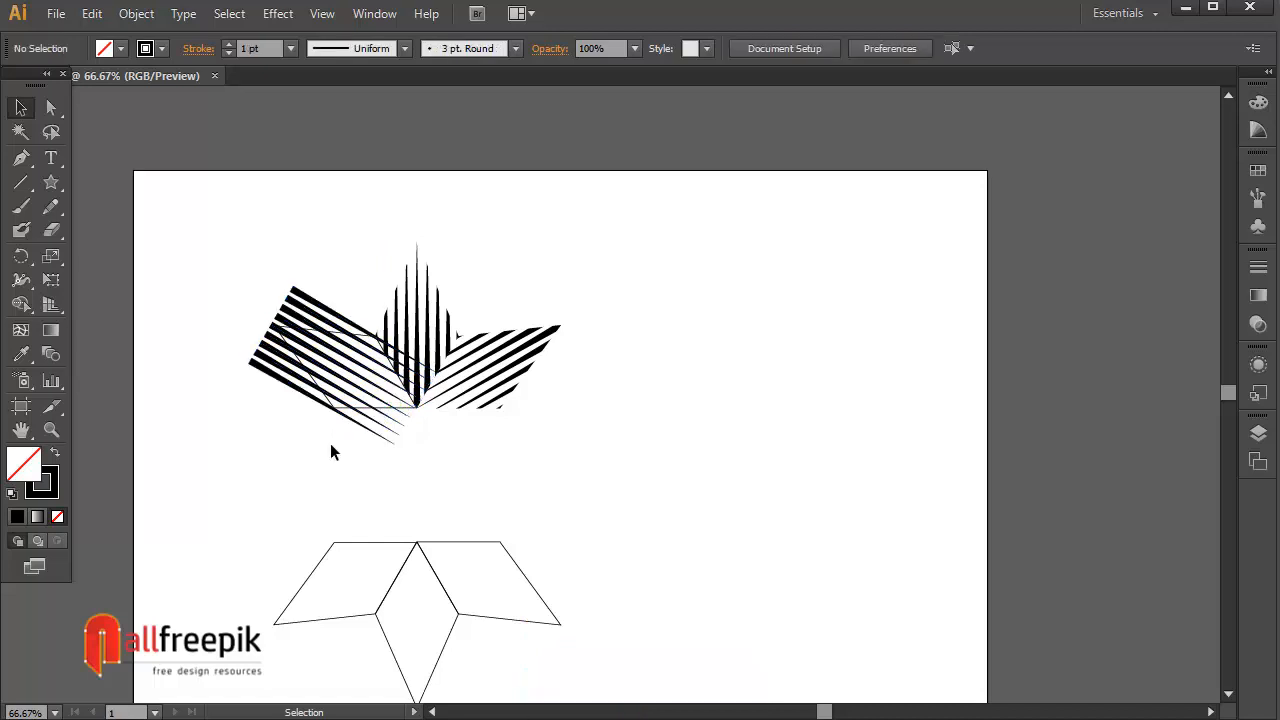
right_click(345, 418)
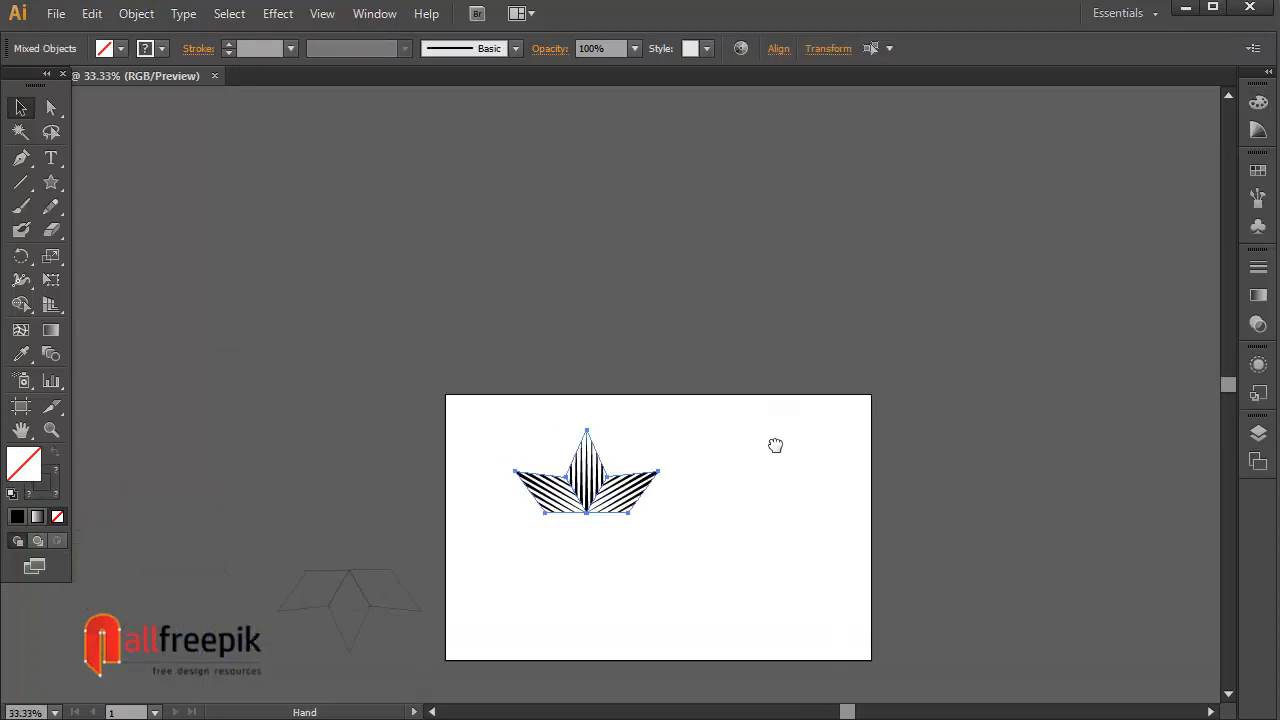
Enable Scale Strokes & Effects in Preferences so stripes shrink with the star
click(91, 13)
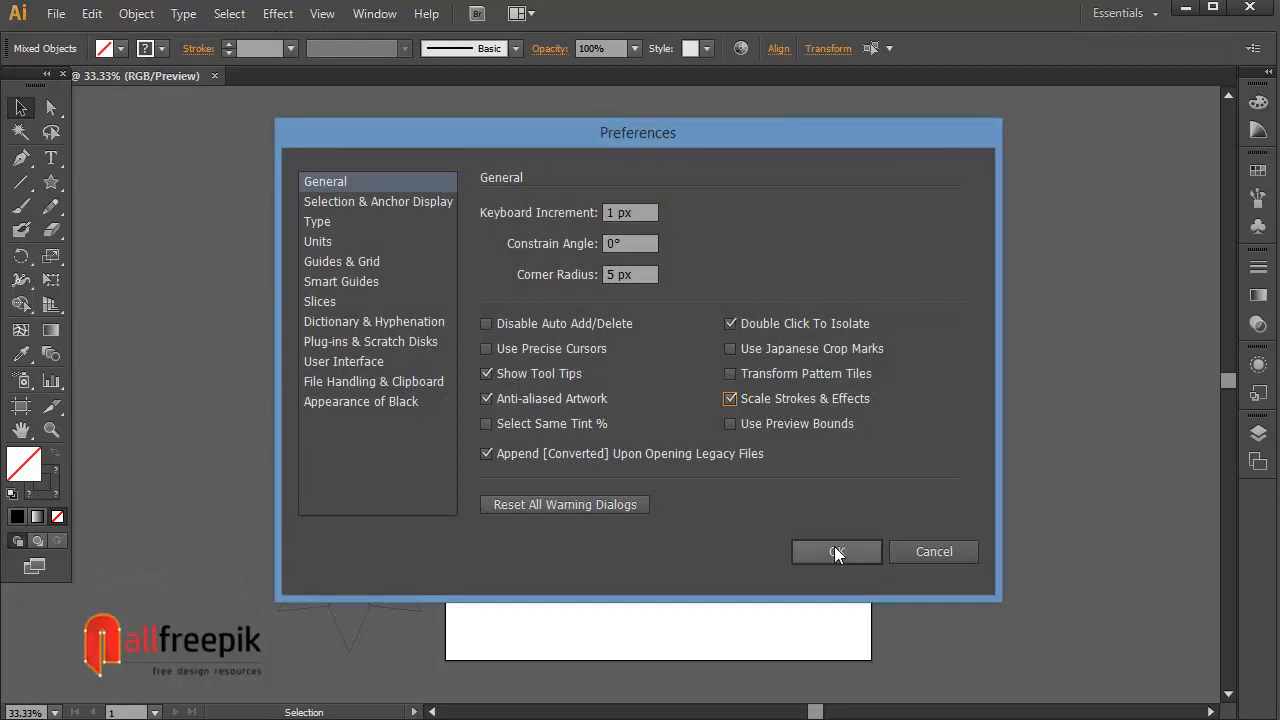
click(837, 551)
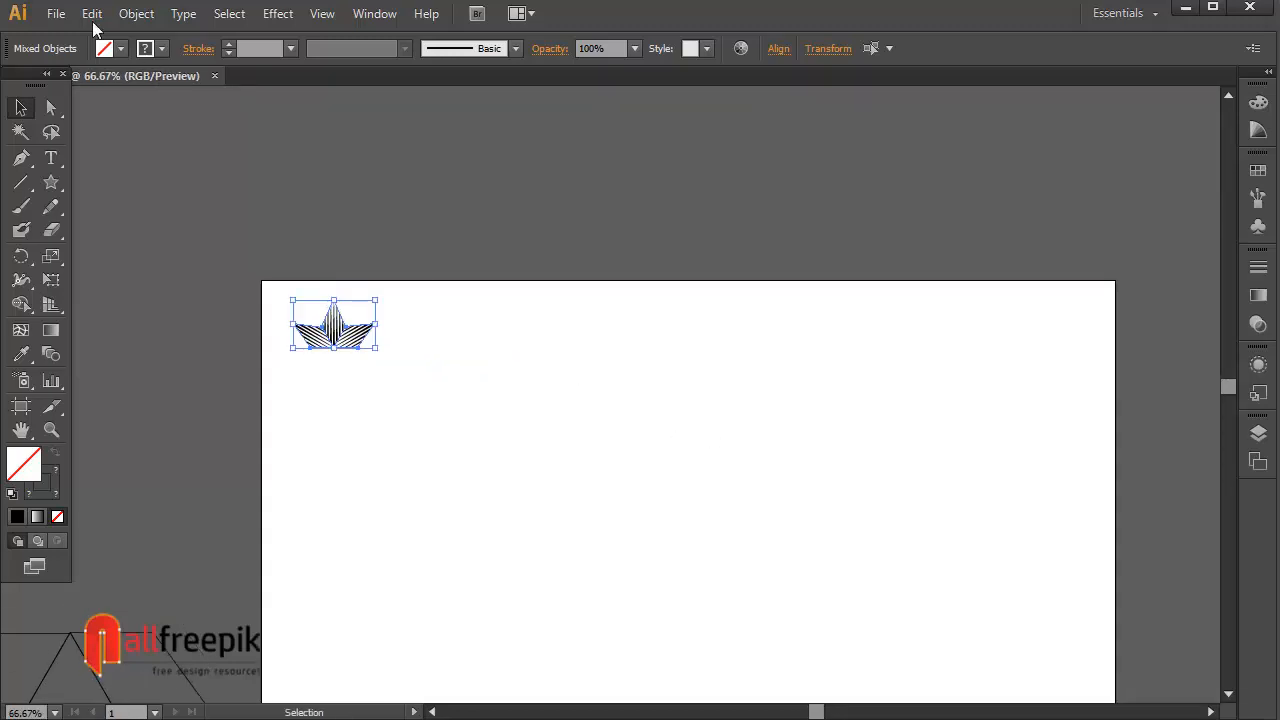
Browse the Edit and Object menus for the Pattern > Make command
click(91, 13)
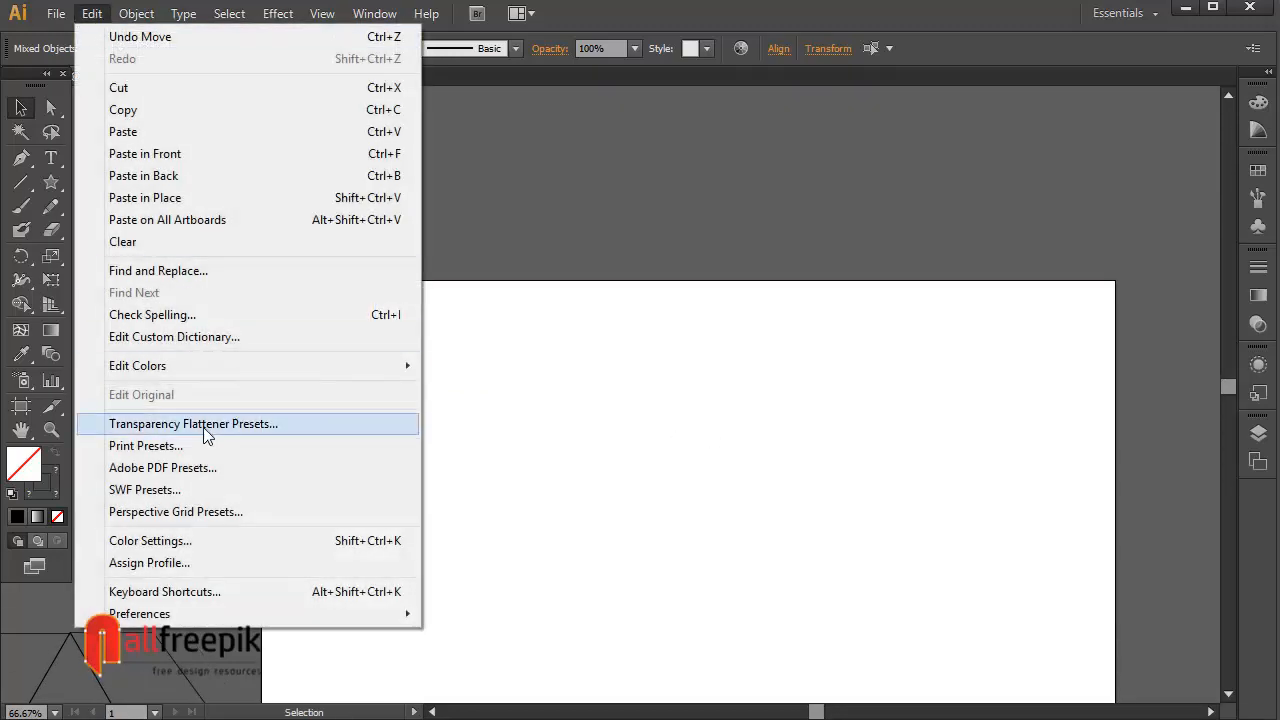
click(136, 13)
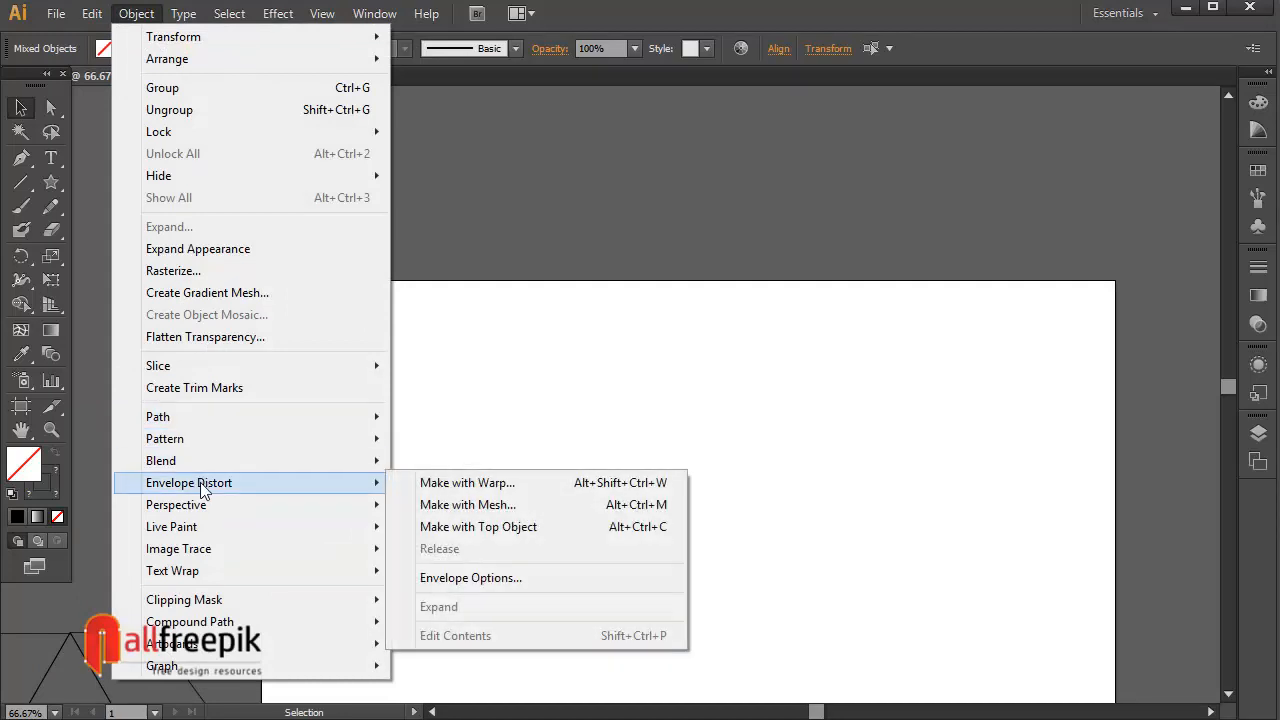
mouse_move(218, 448)
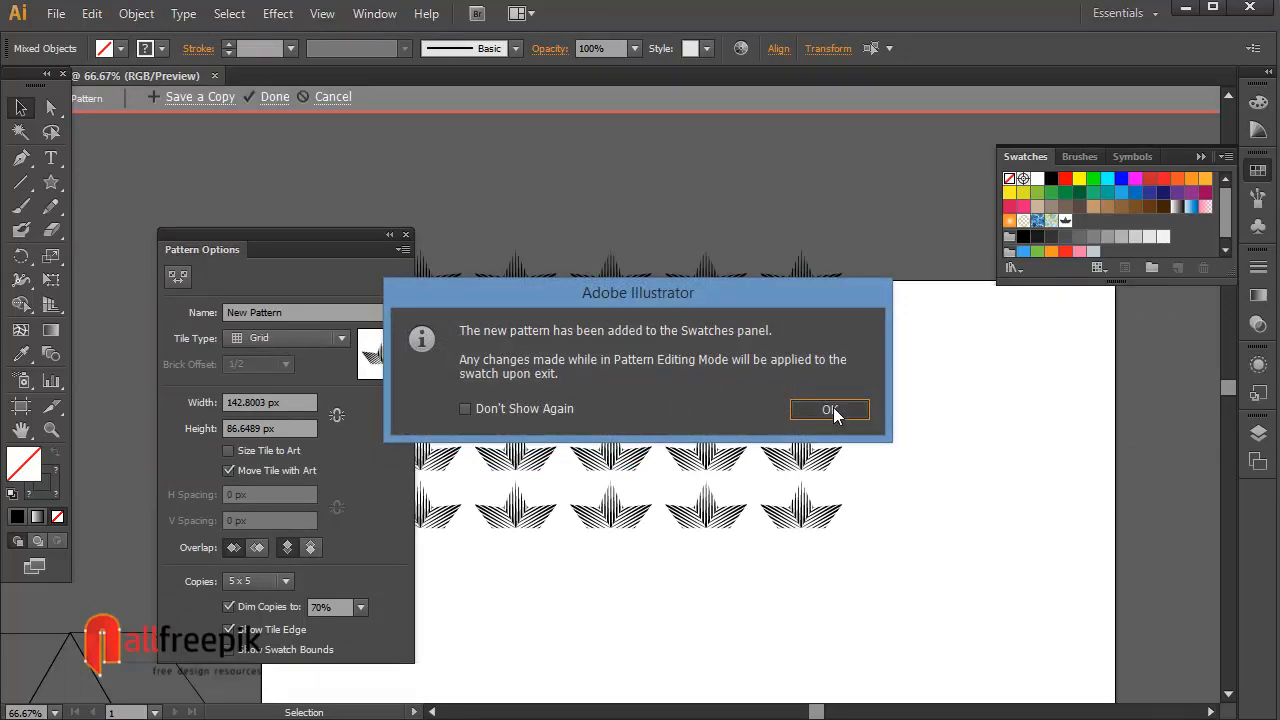
Dismiss the notice and set Pattern Options to Hex by Row tiles, 123 by 47 px, with dimmed copies
click(828, 410)
text(123)
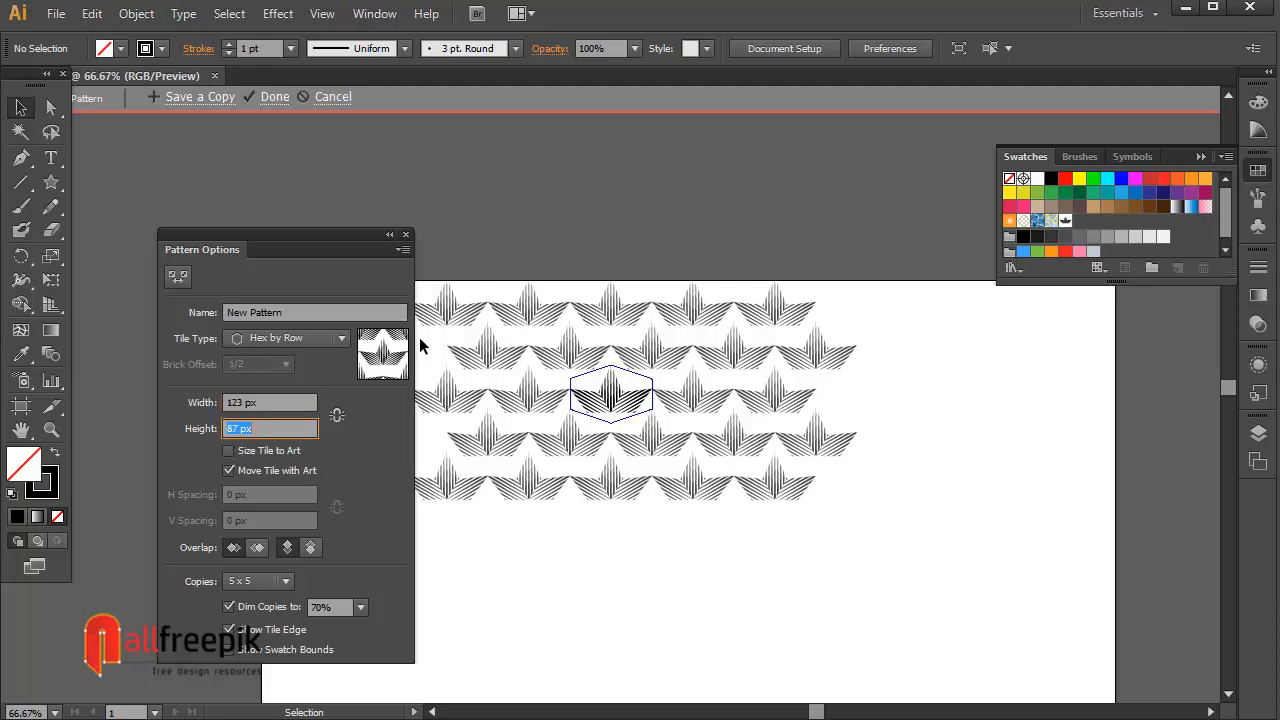
text(89)
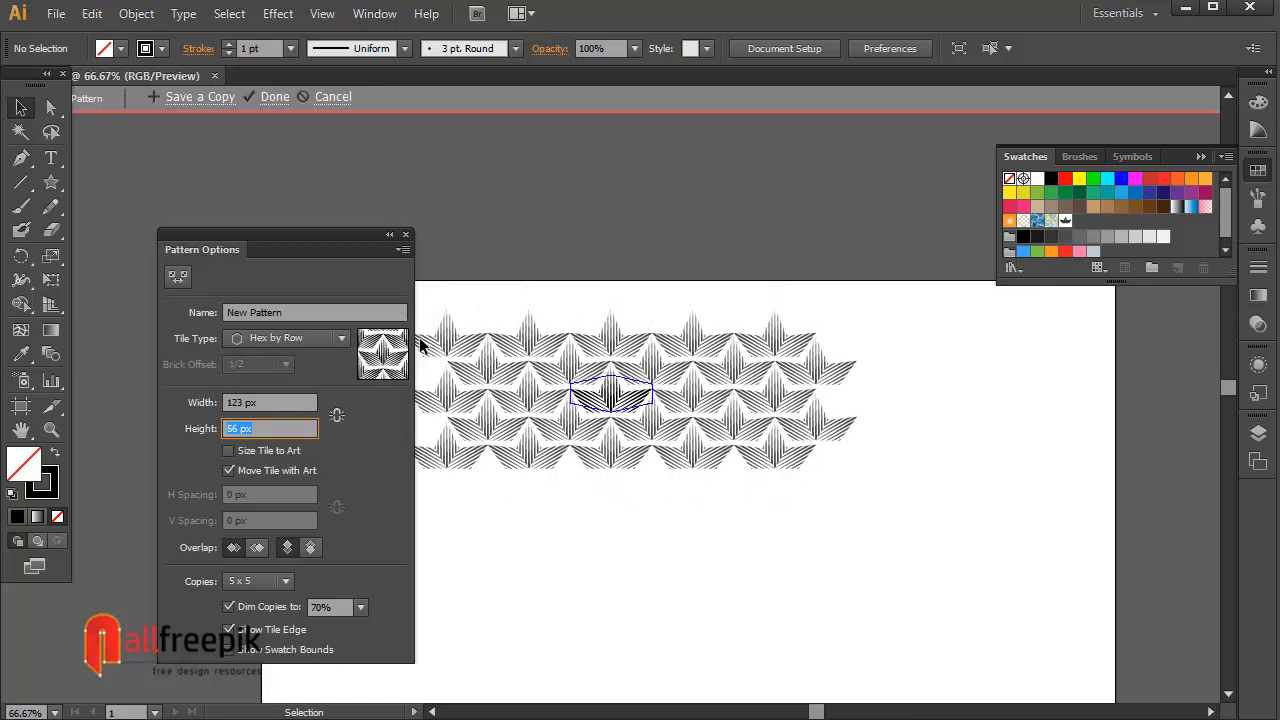
text(50)
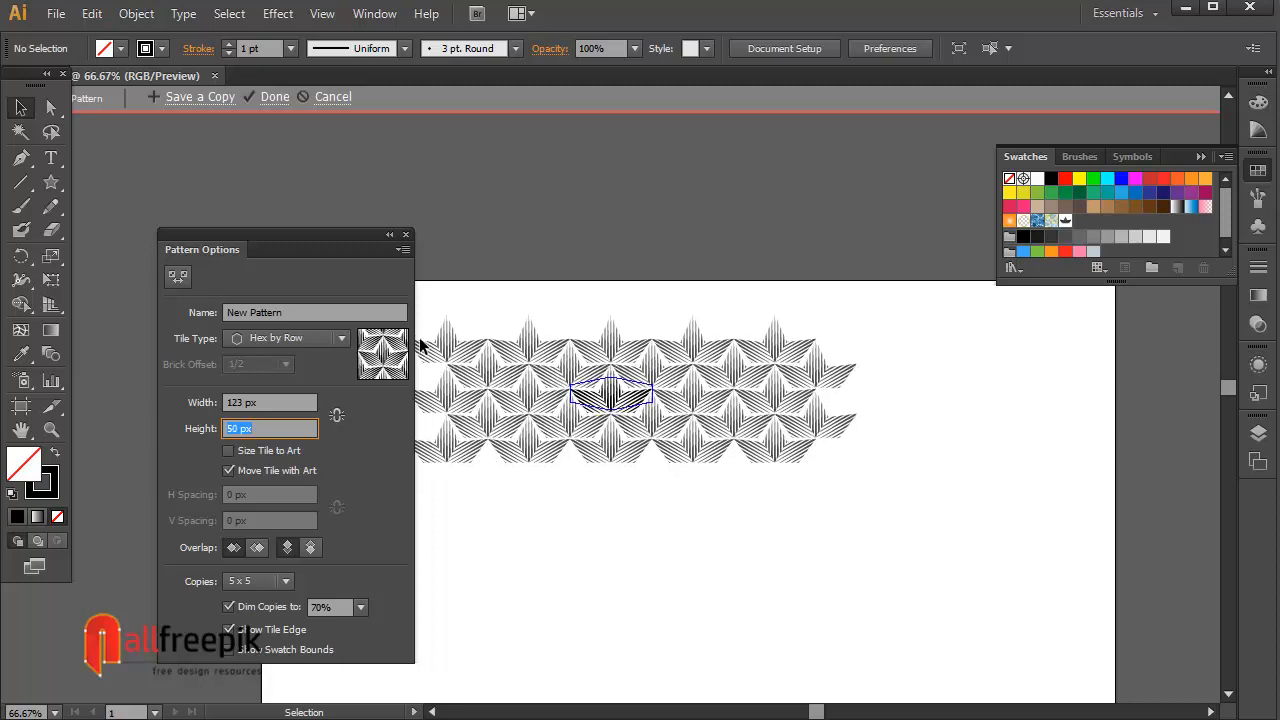
text(48 px)
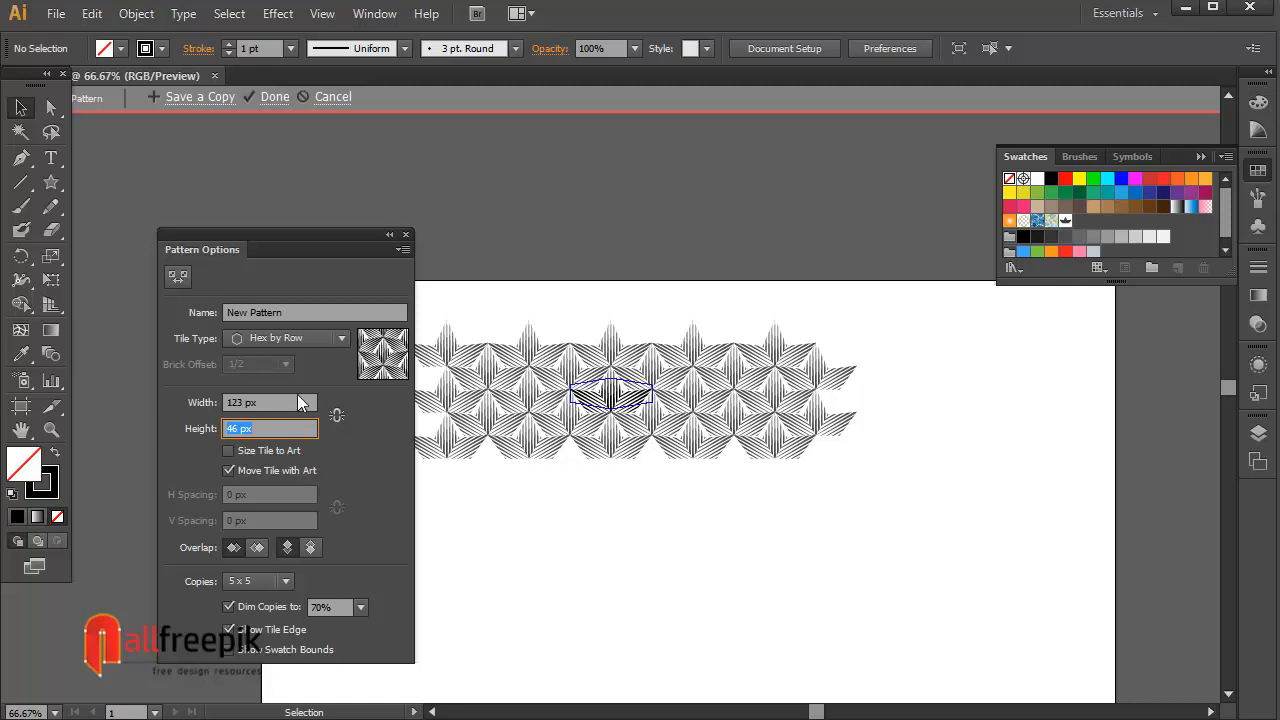
click(270, 402)
text(47)
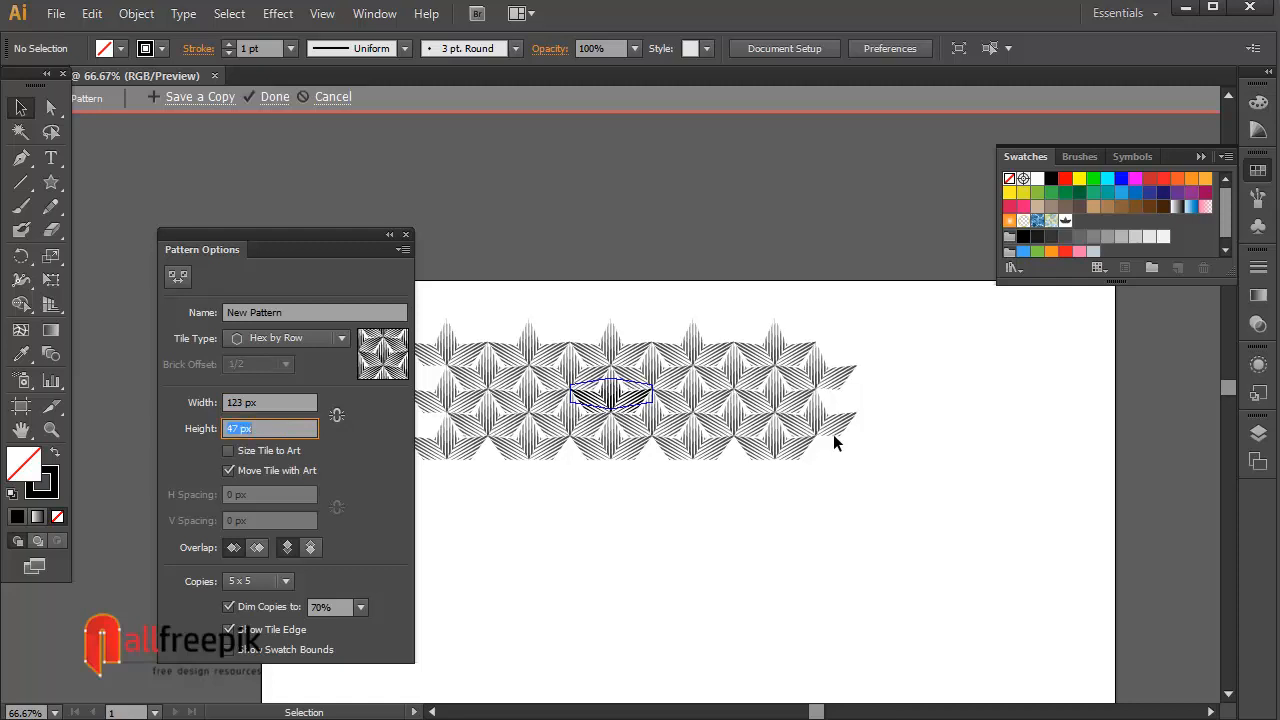
text(45)
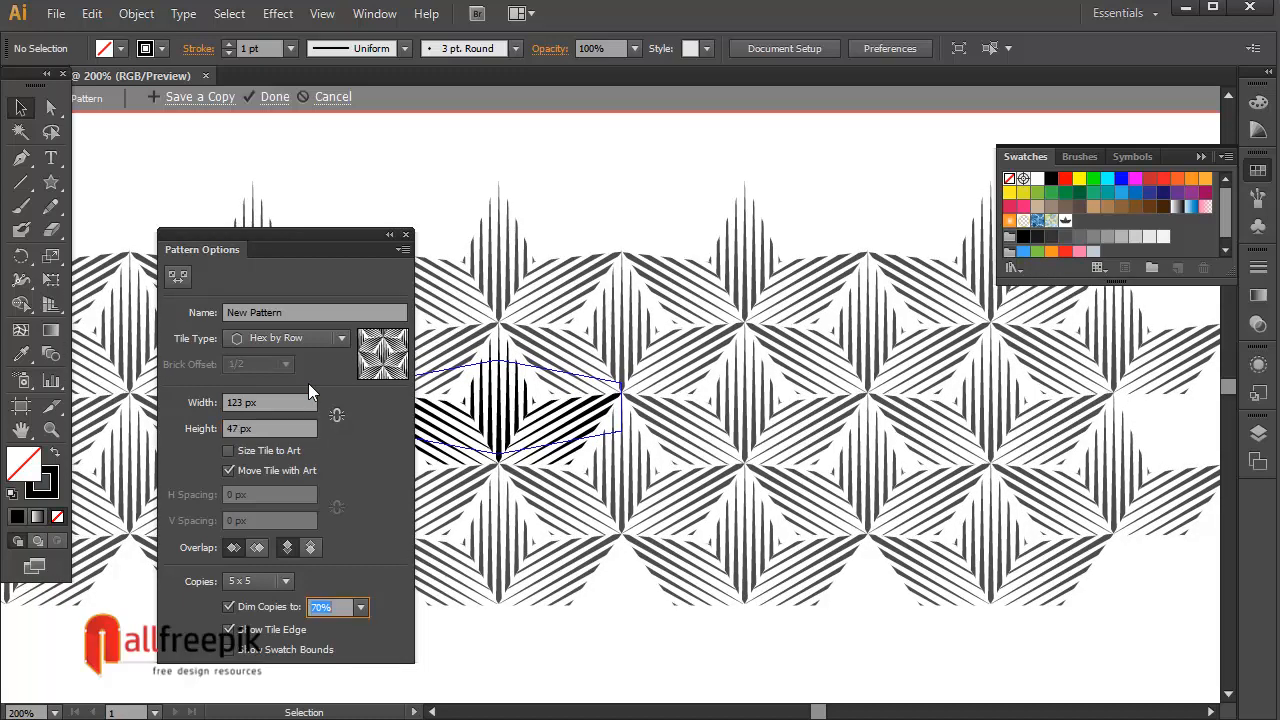
click(270, 402)
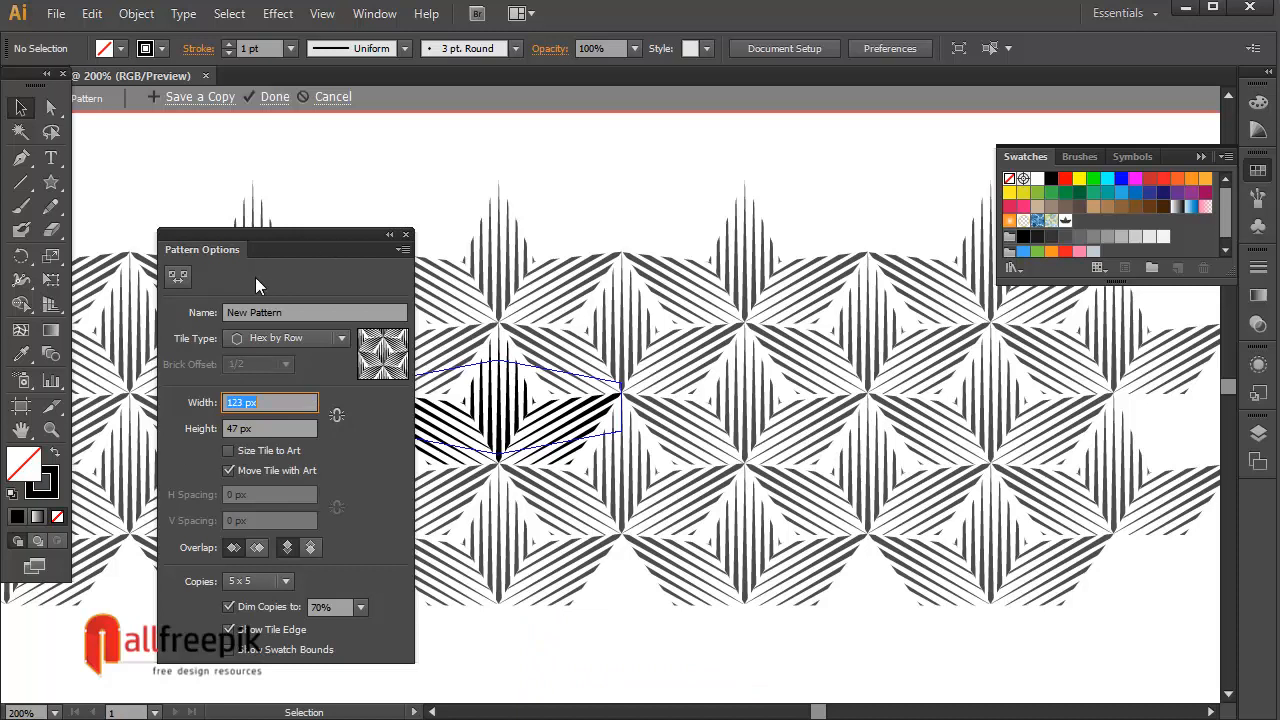
click(270, 428)
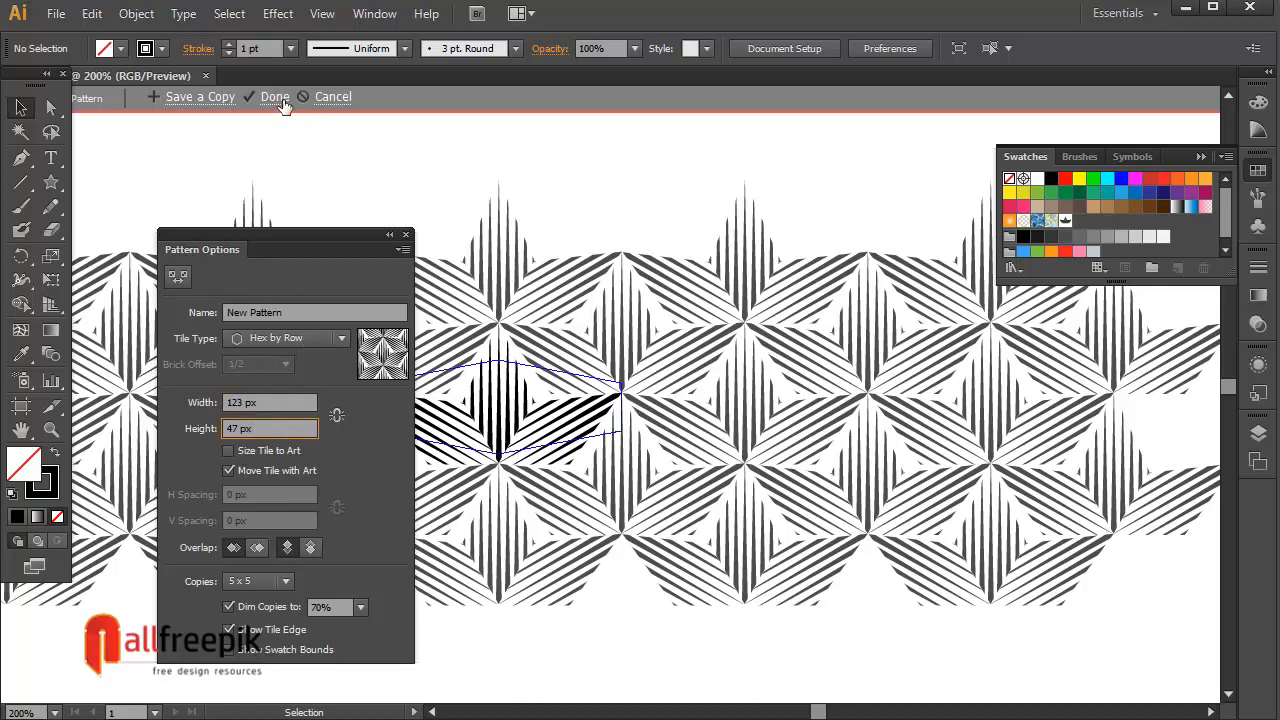
Finish the pattern and draw a rectangle filled with the striped star swatch
click(274, 96)
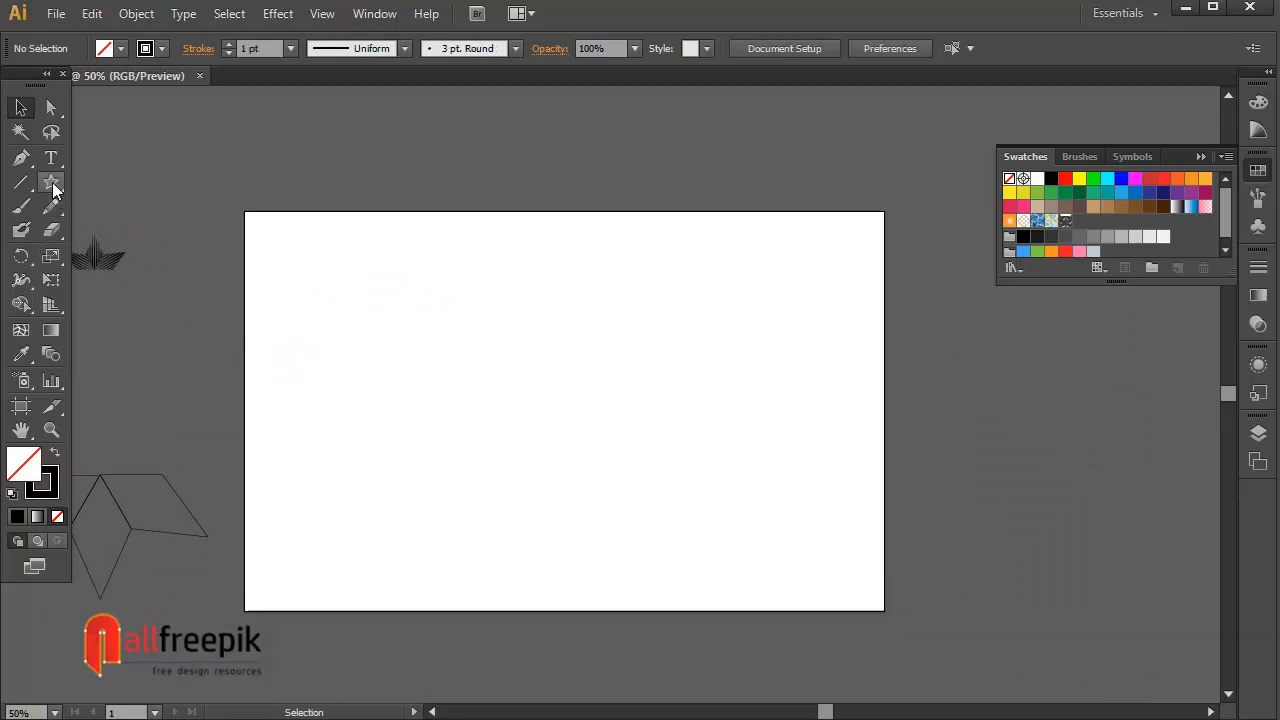
click(51, 182)
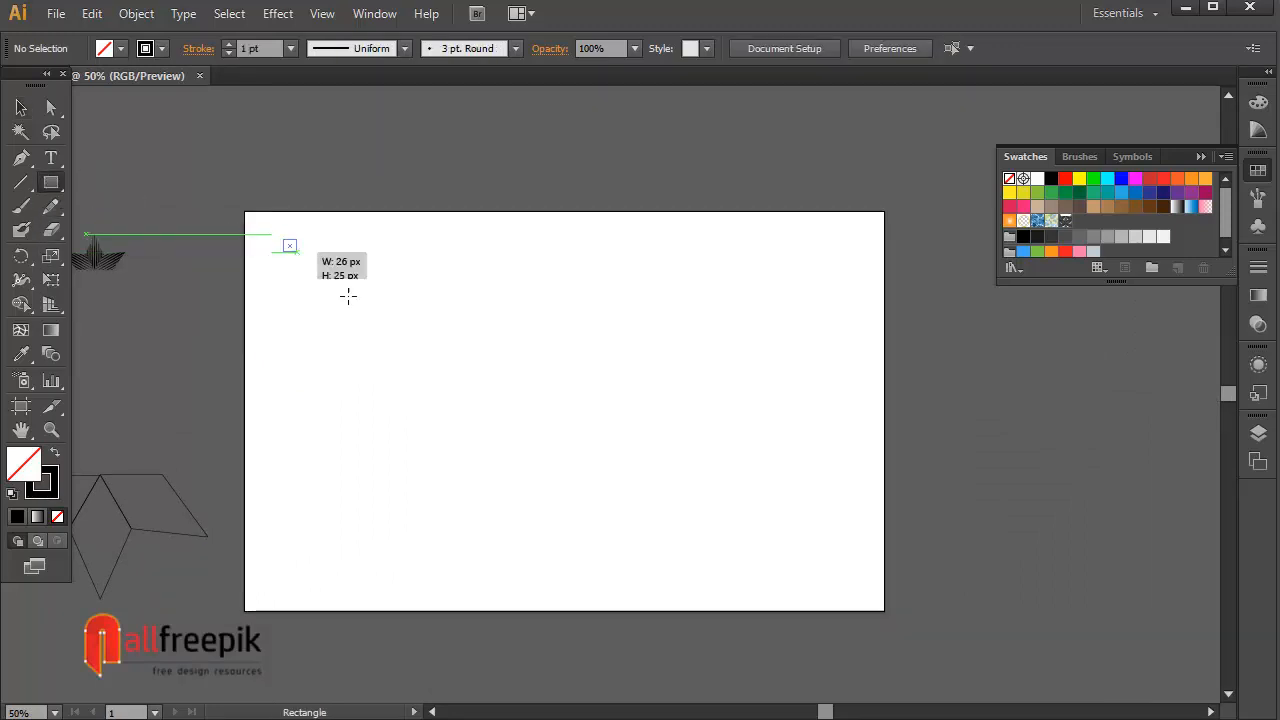
drag(290, 245, 843, 583)
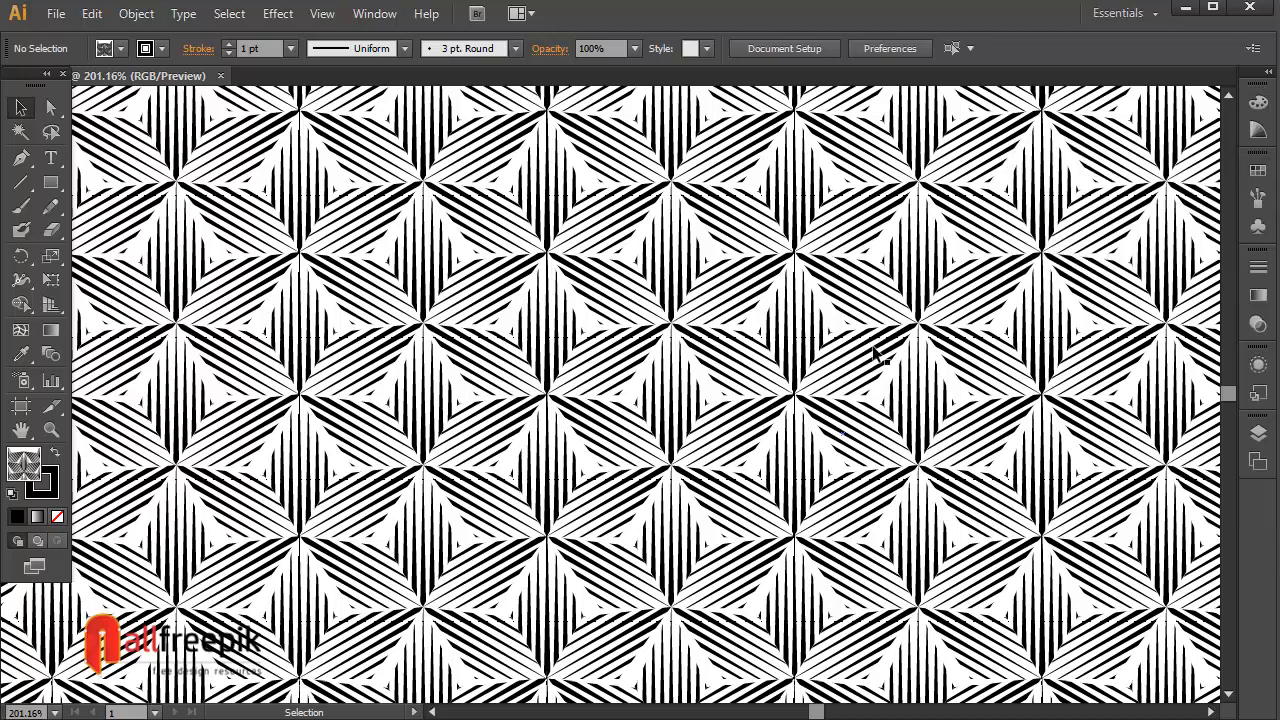
mouse_move(780, 445)
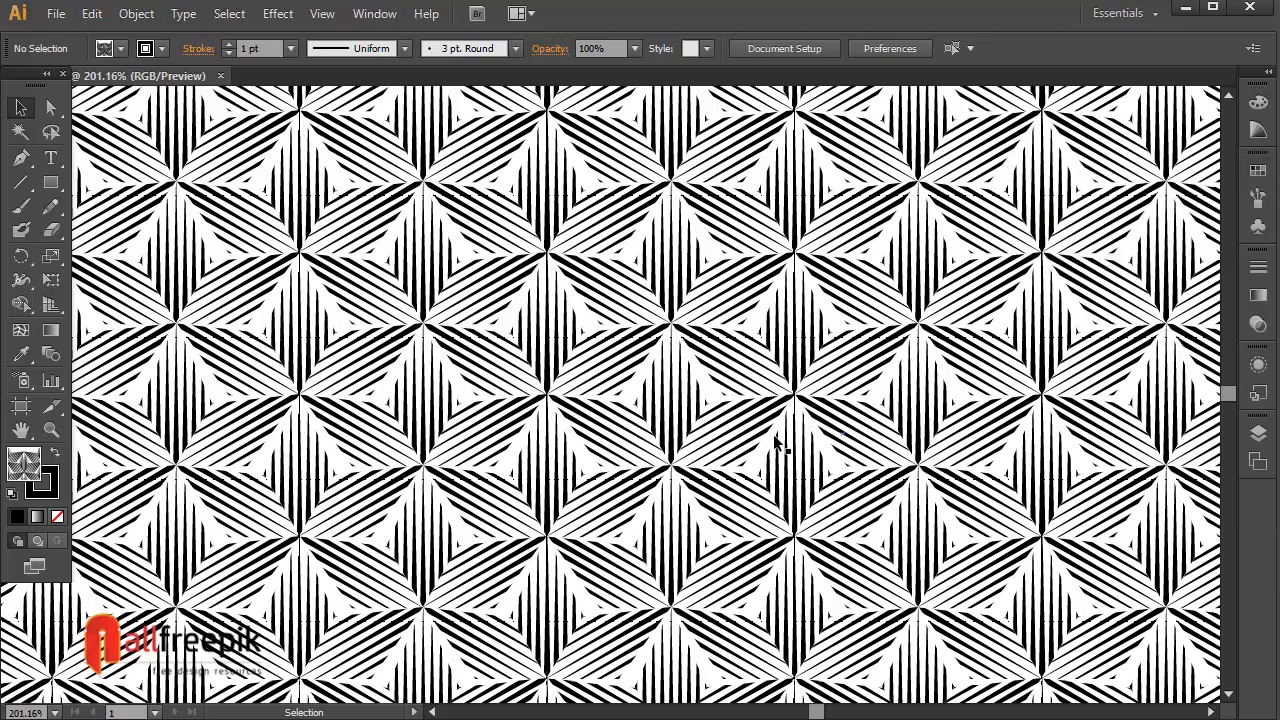